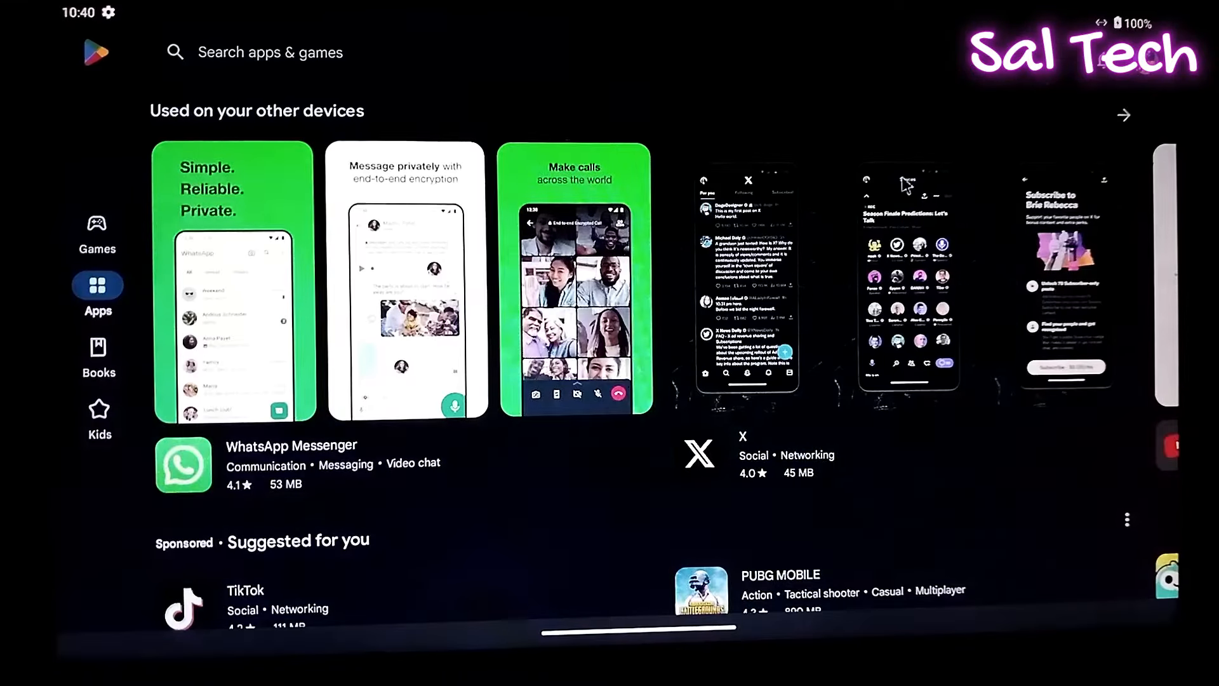
Go to the blissos.org downloads section and show the Bliss OS 16 builds
scroll(down, 3)
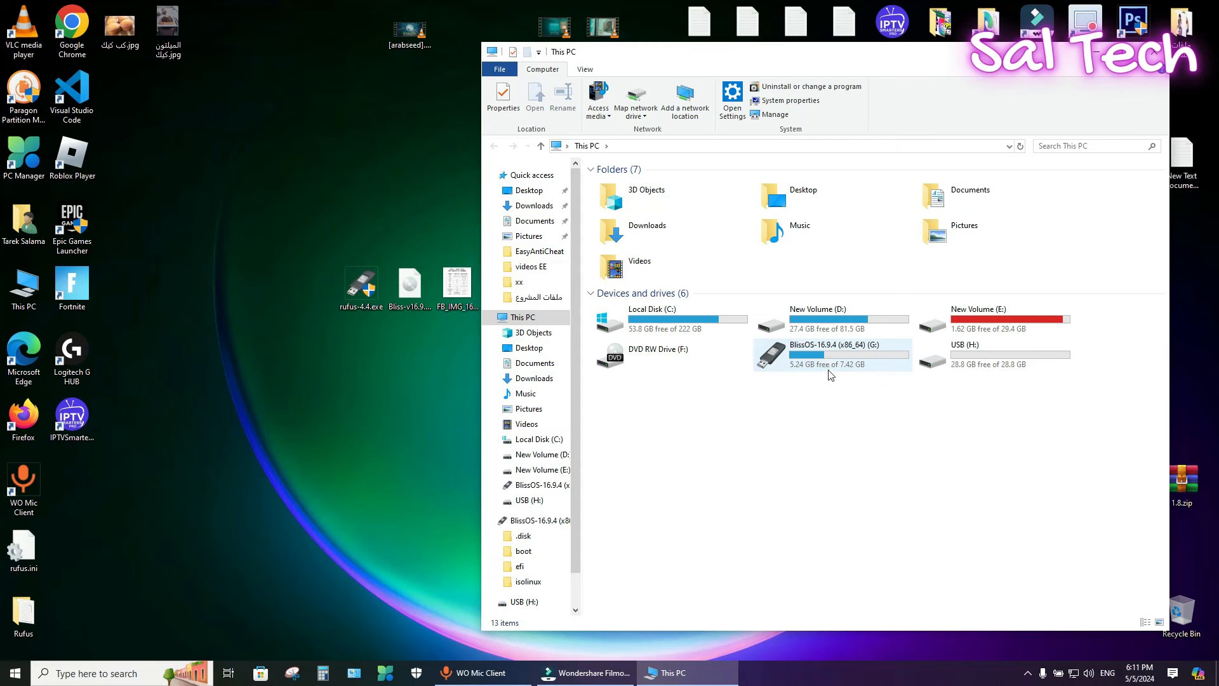
mouse_move(827, 373)
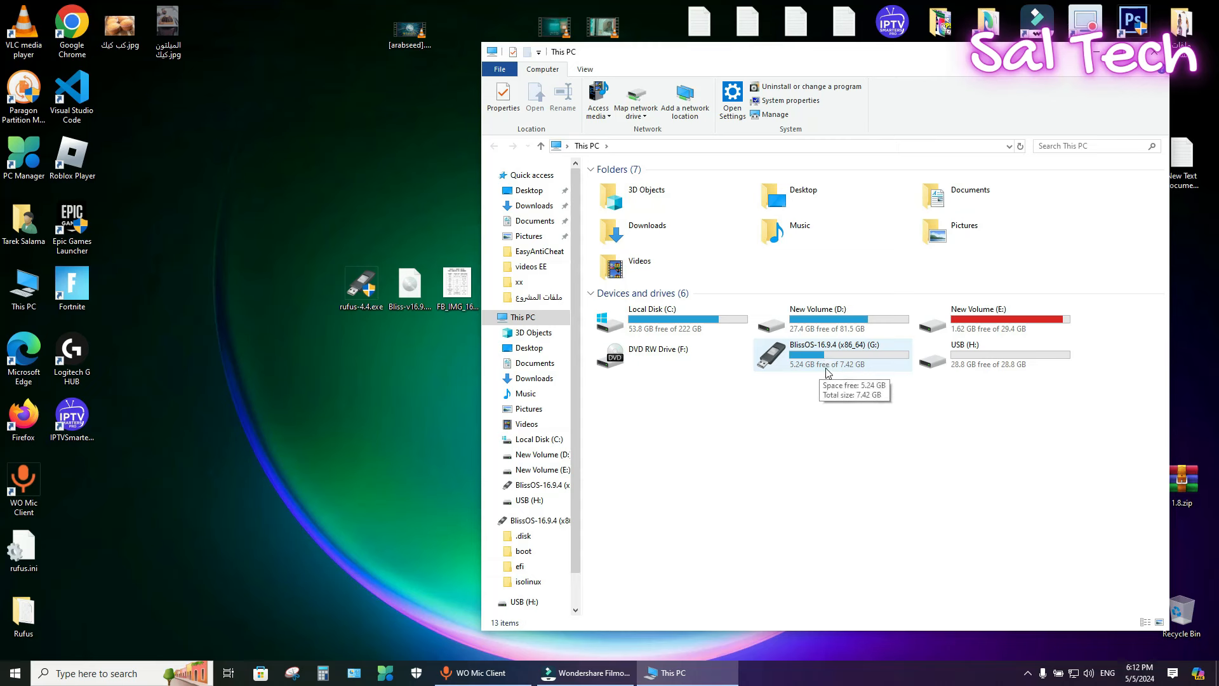
mouse_move(979, 381)
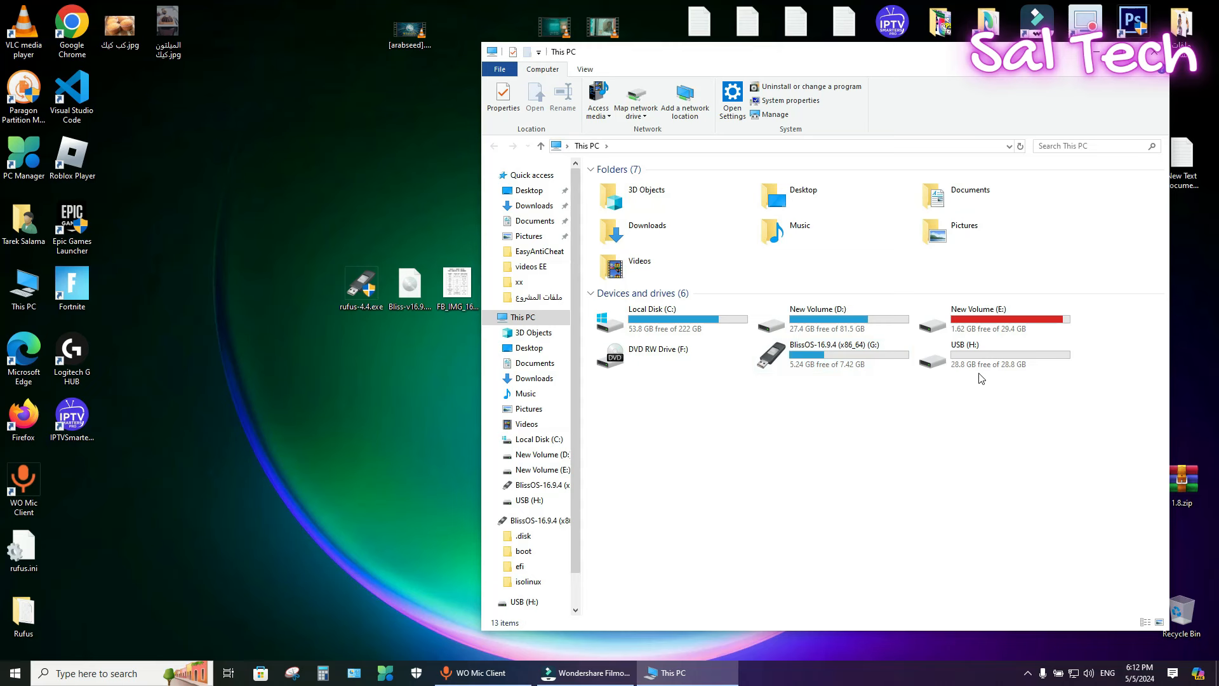
mouse_move(988, 375)
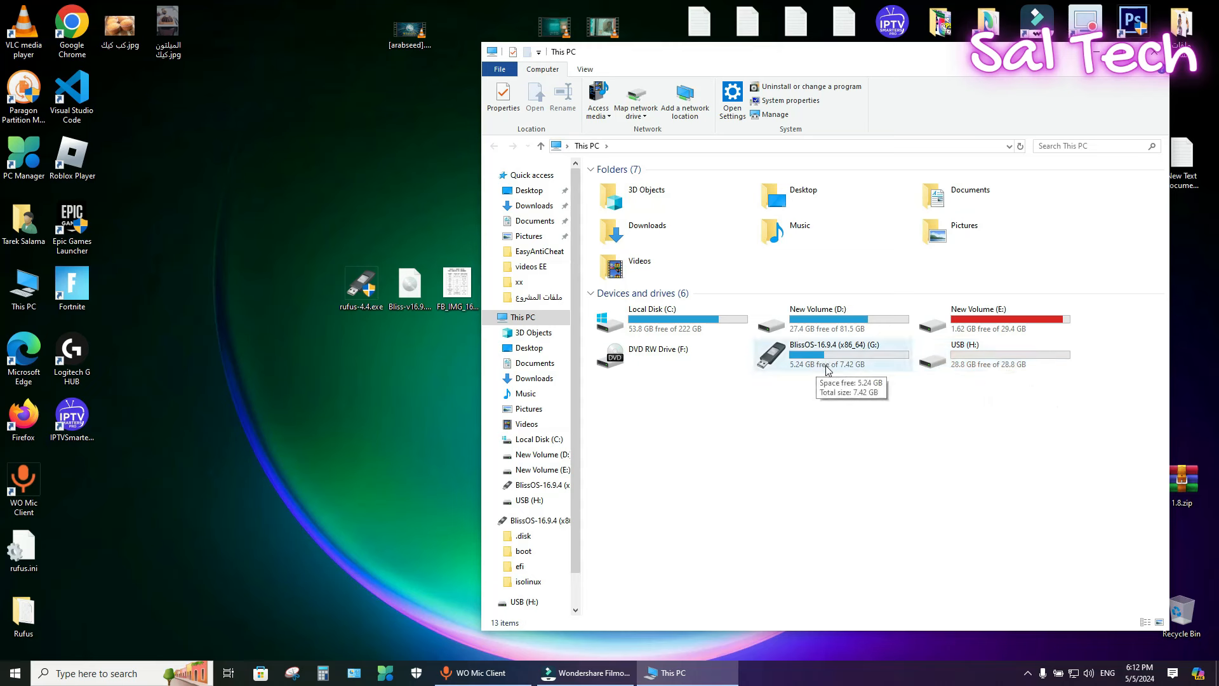
mouse_move(807, 366)
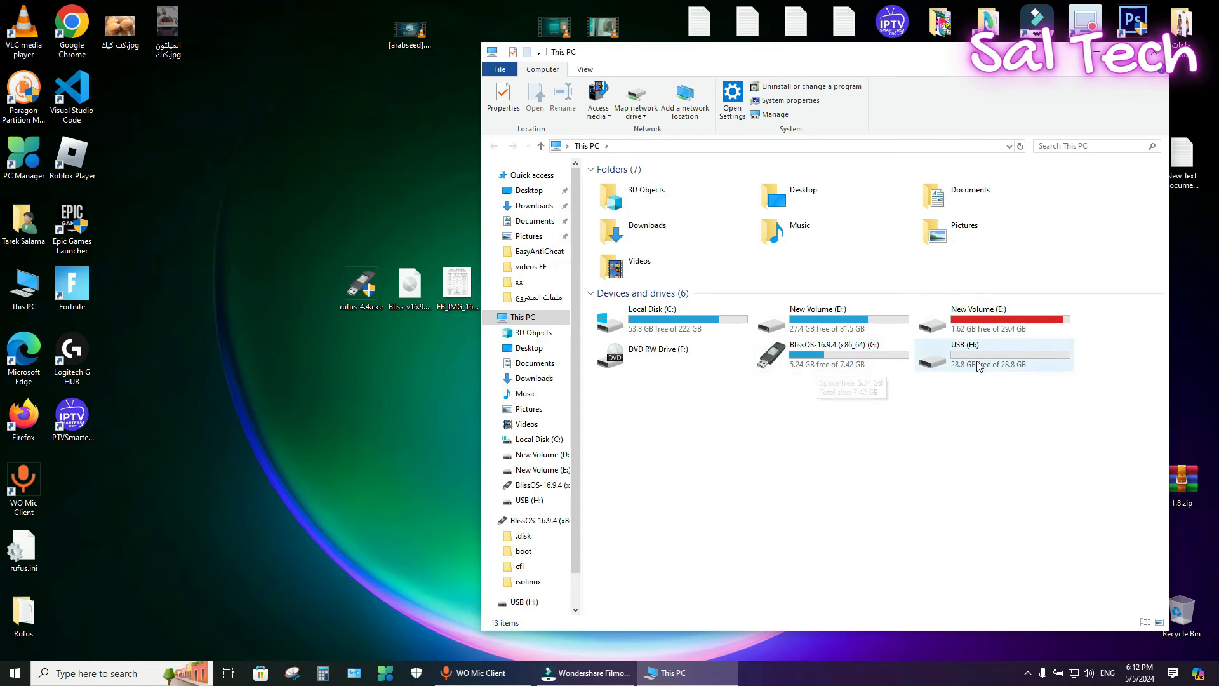
mouse_move(965, 368)
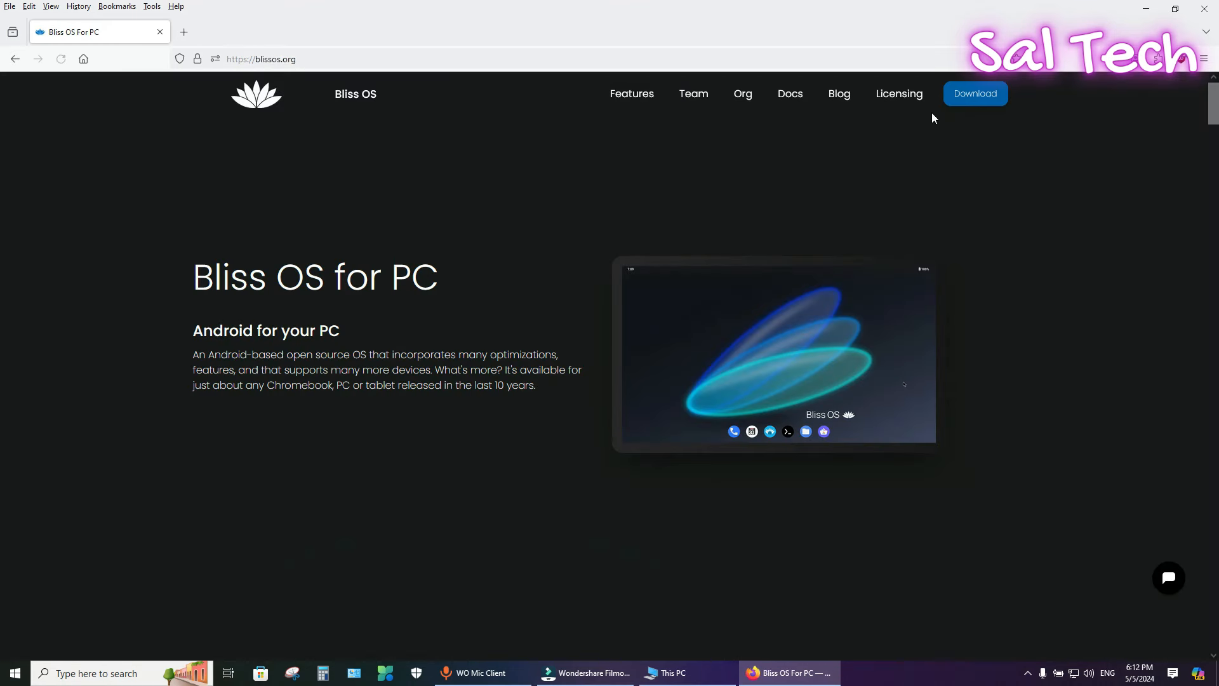
click(975, 94)
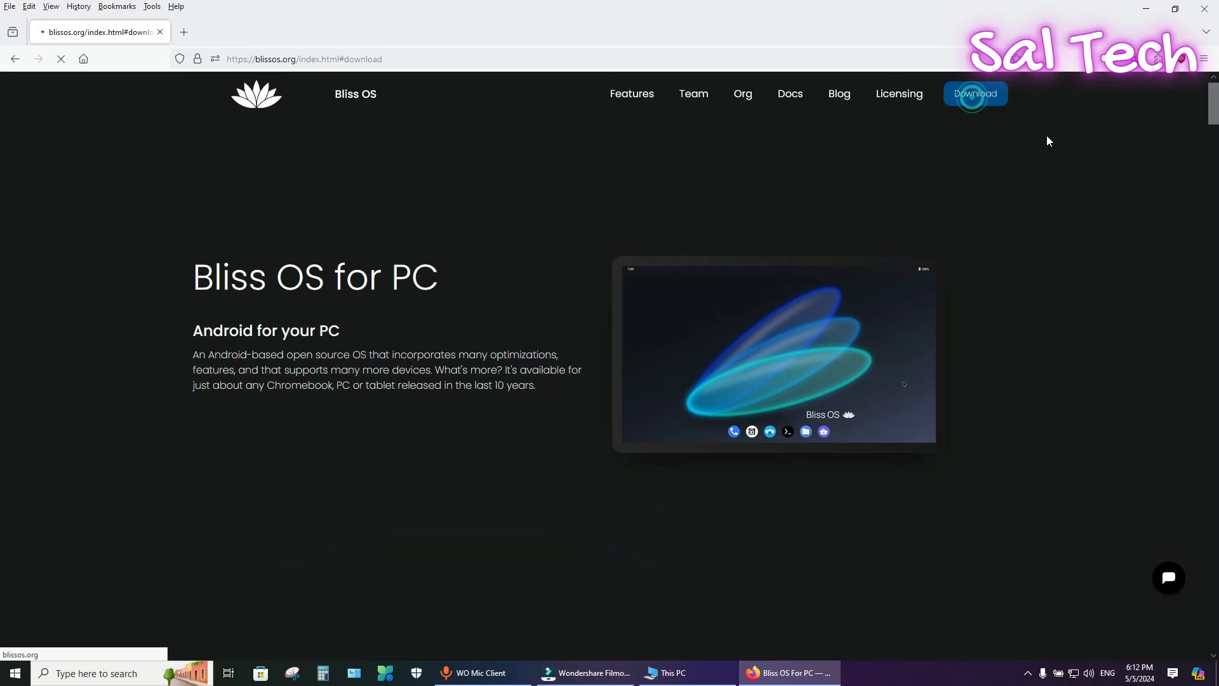
click(975, 94)
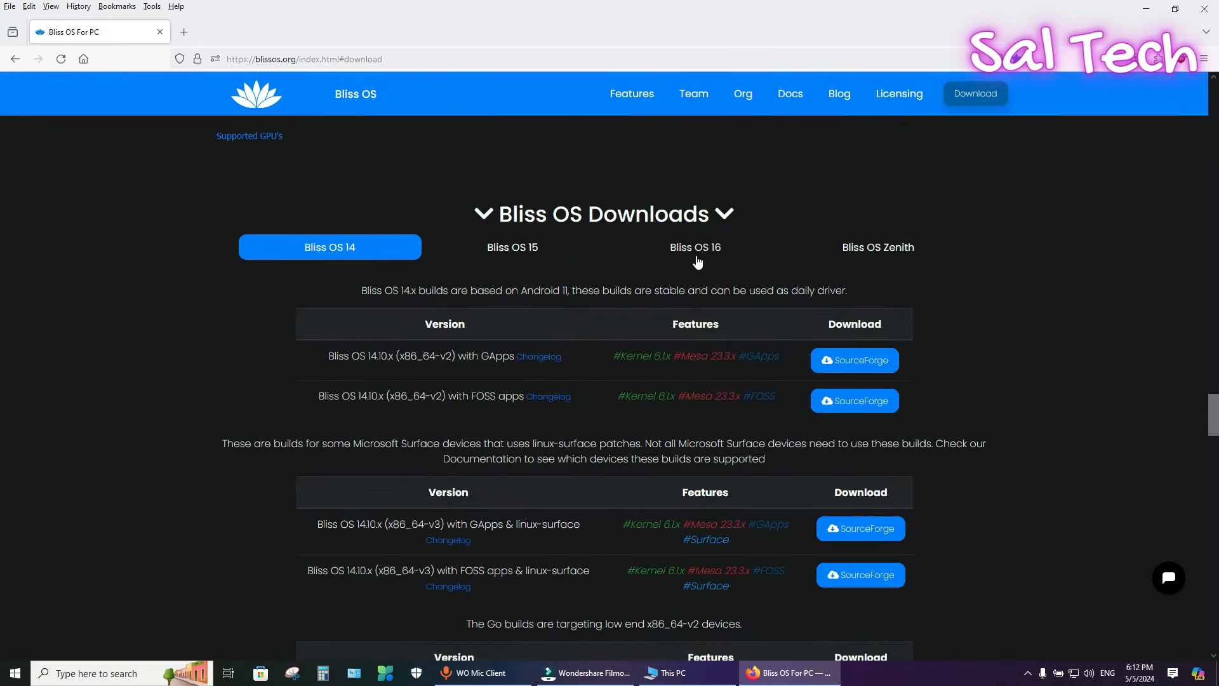
click(695, 247)
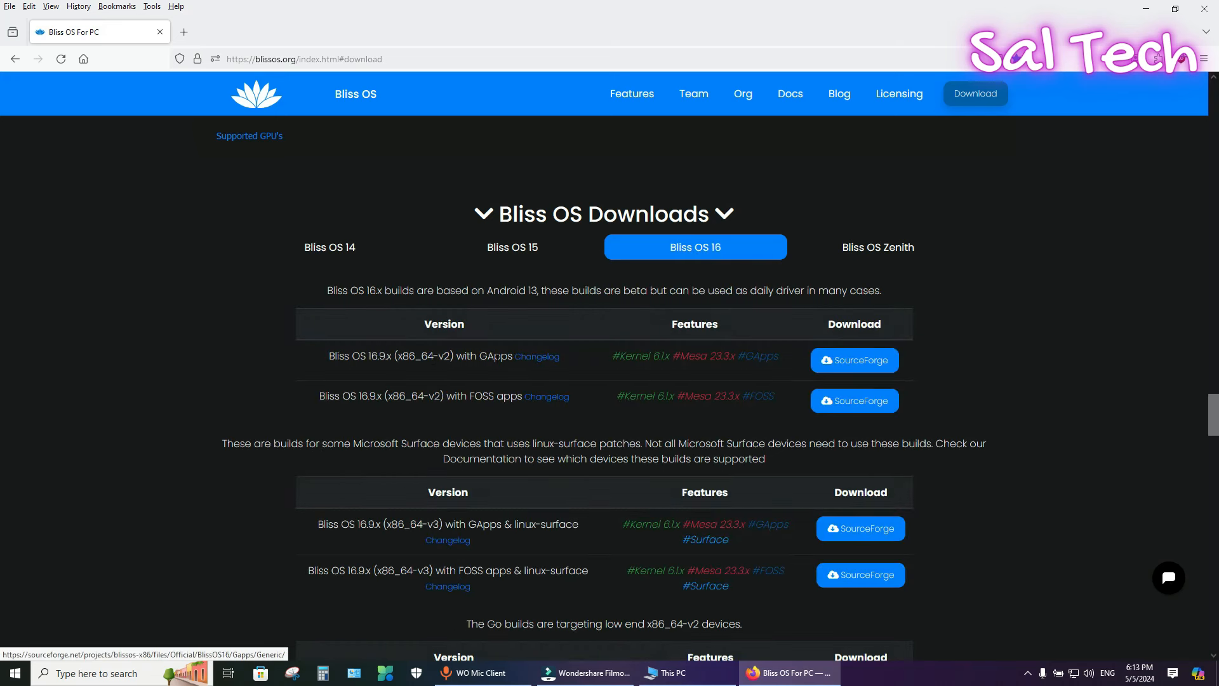
mouse_move(847, 367)
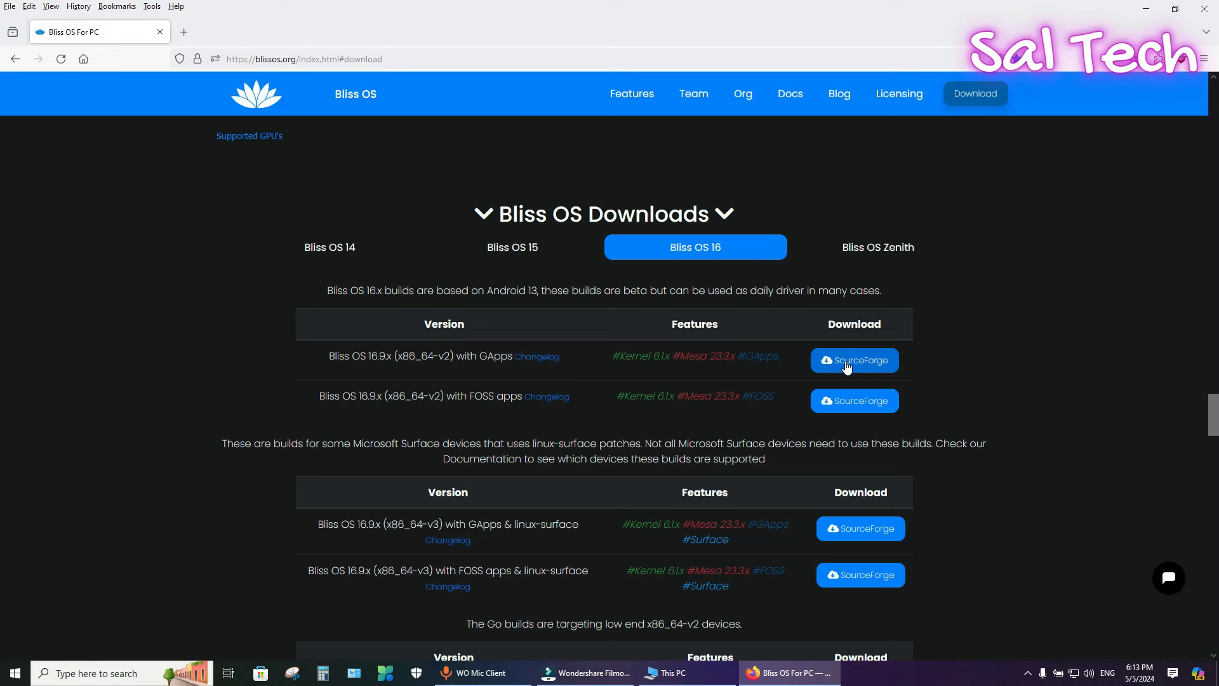
Follow the SourceForge GApps link and choose the Bliss-v16.9.4-x86_64-OFFICIAL-gapps-20240220.iso file
click(853, 361)
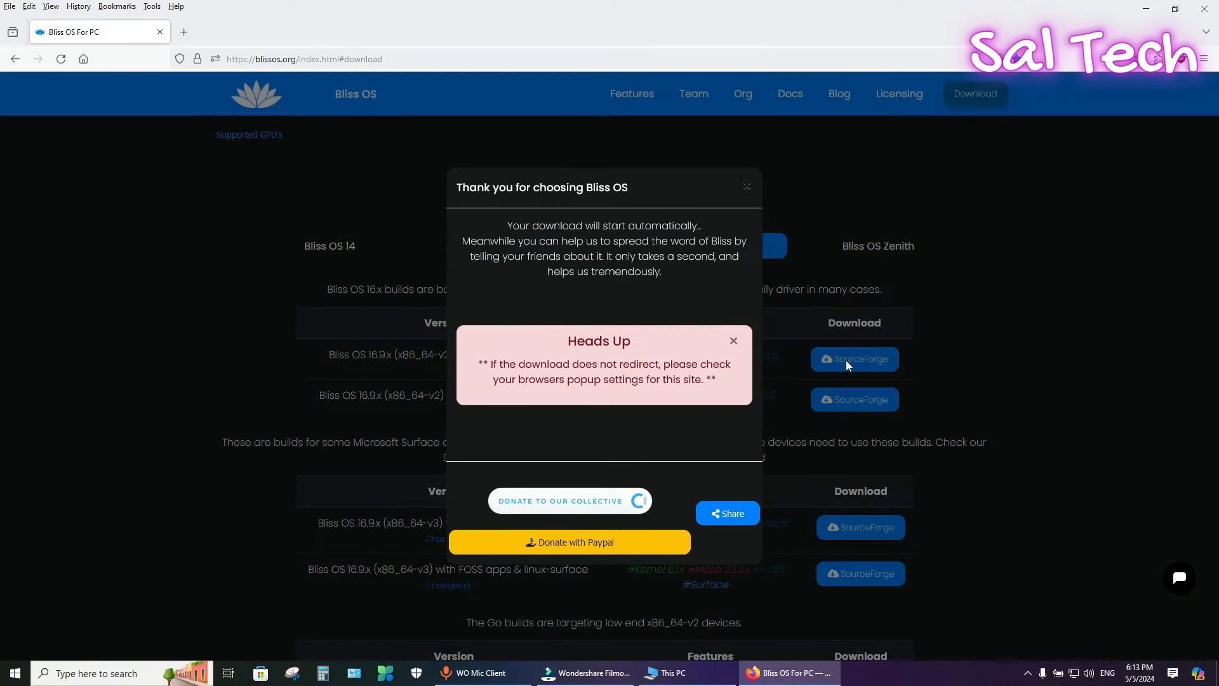
click(853, 358)
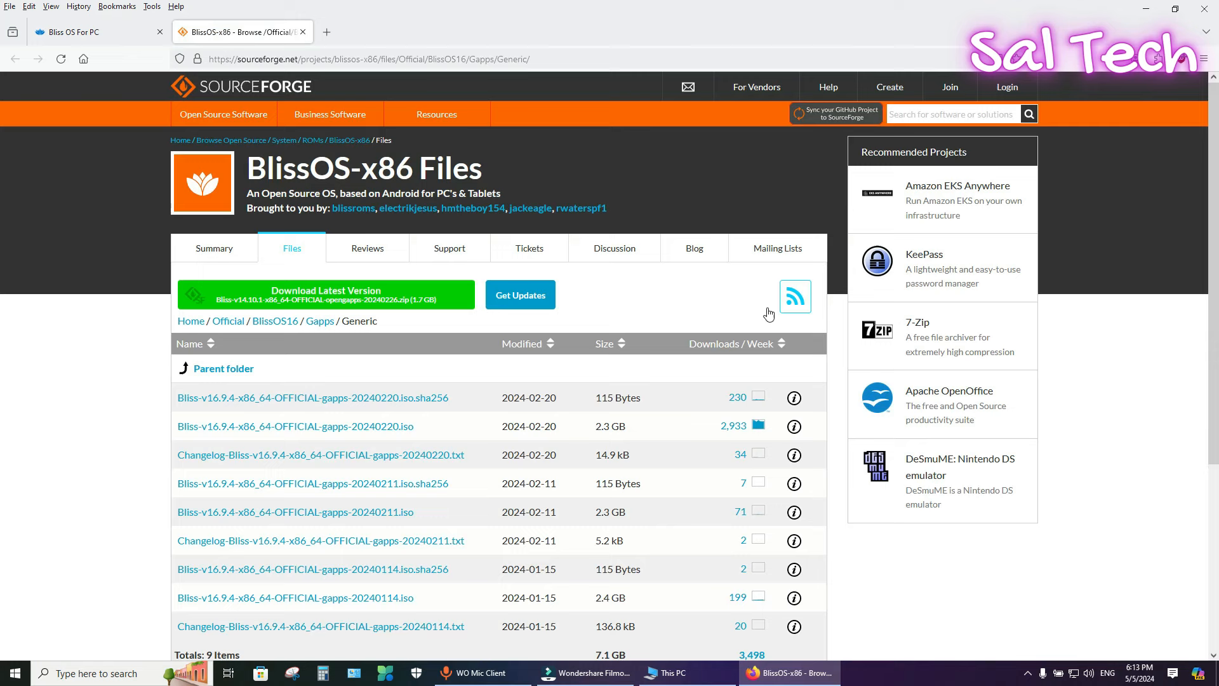
mouse_move(347, 429)
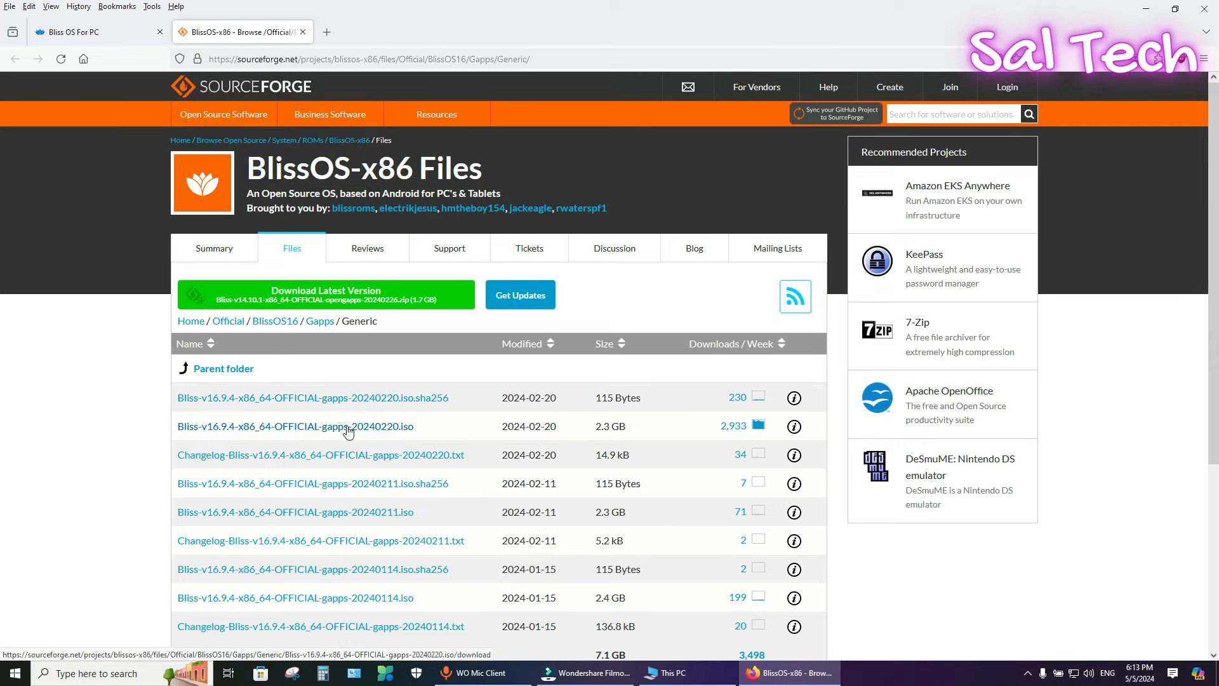
mouse_move(404, 433)
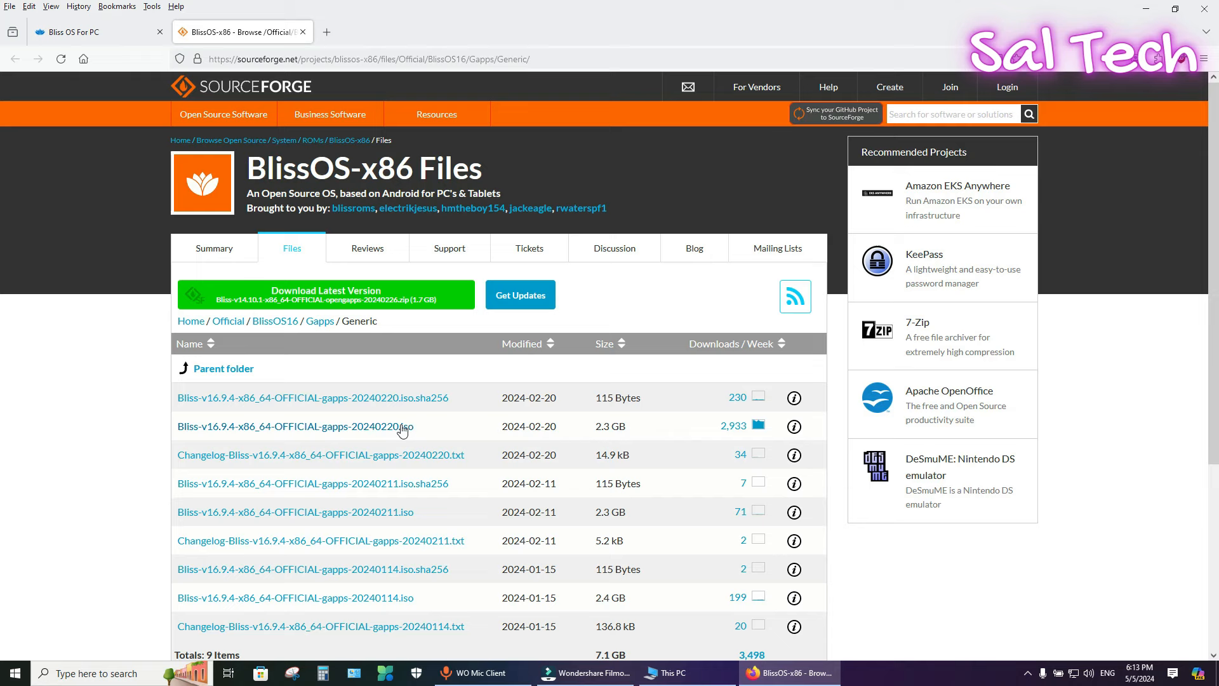
click(282, 426)
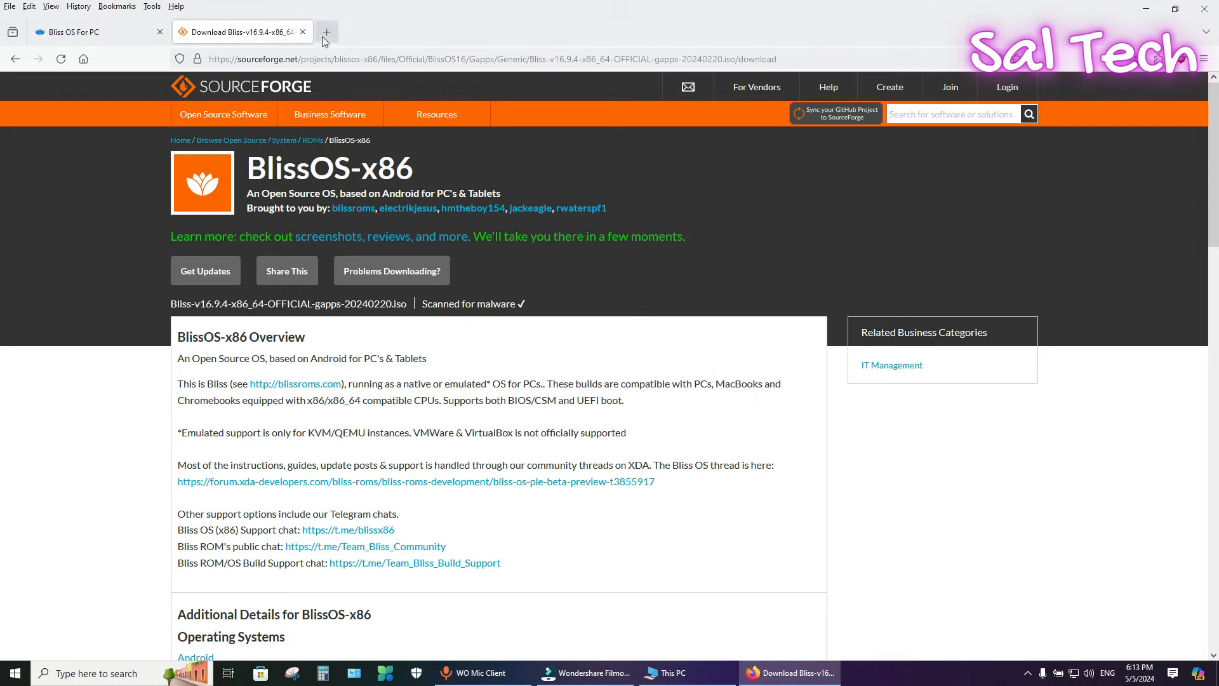
Load rufus.ie in a new tab with the rufus-4.4 download list in view
click(326, 31)
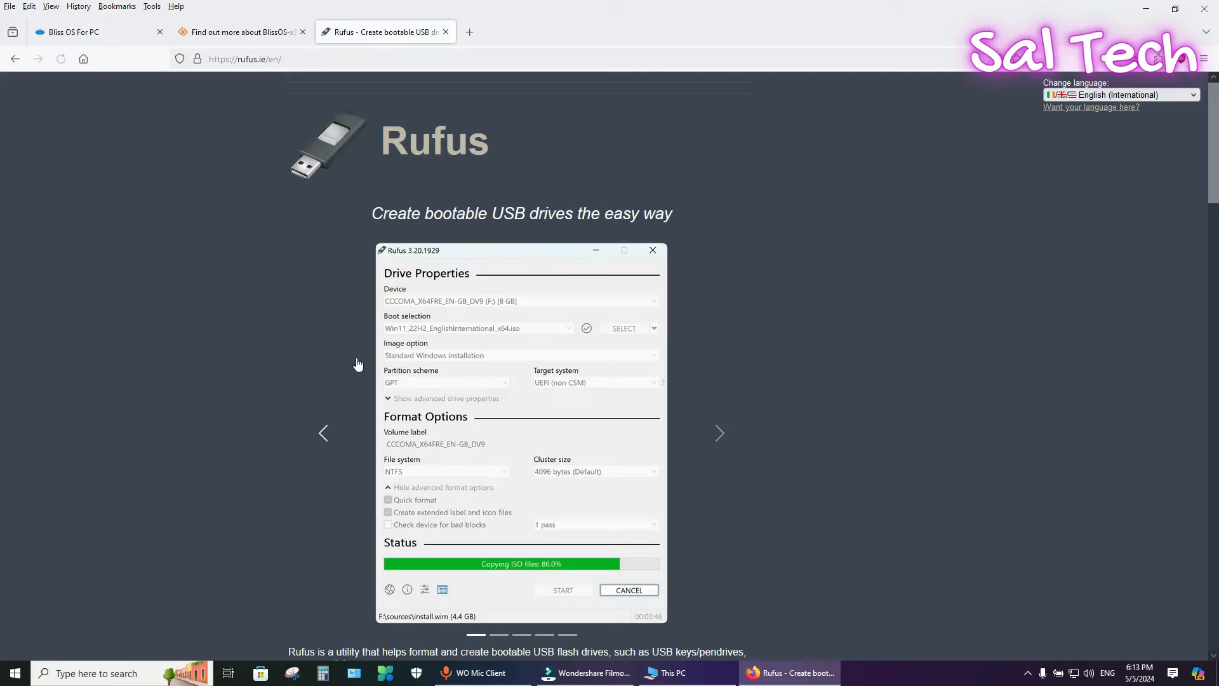
scroll(down, 3)
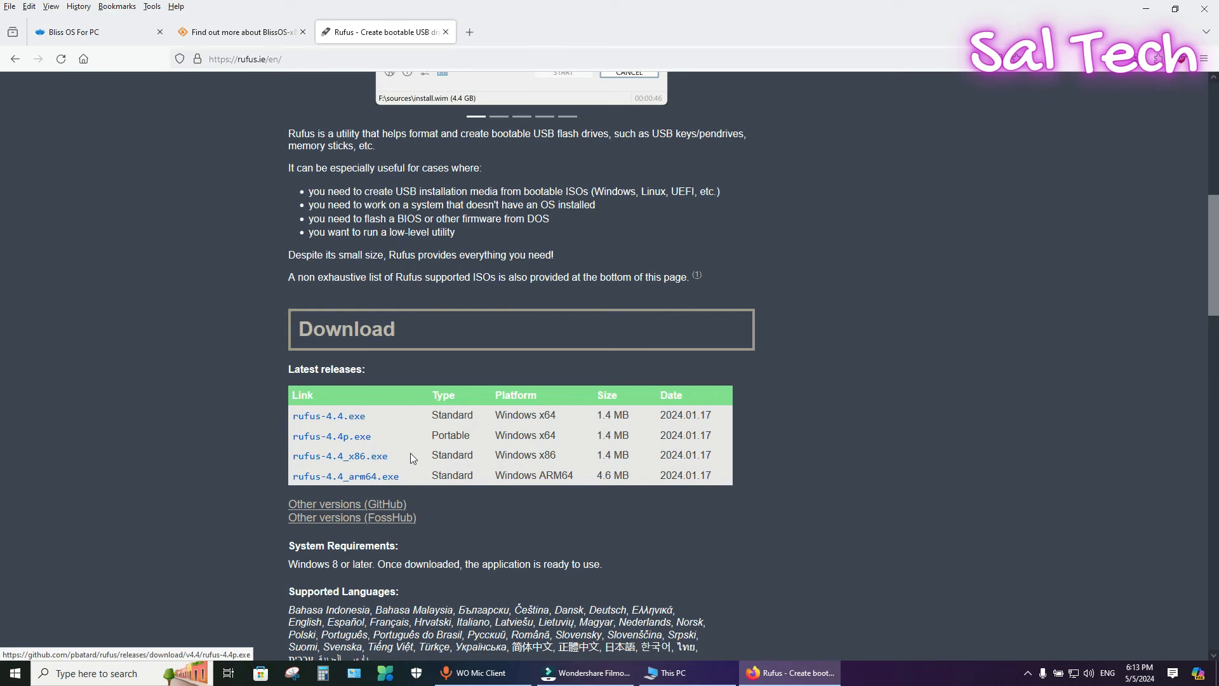
mouse_move(515, 449)
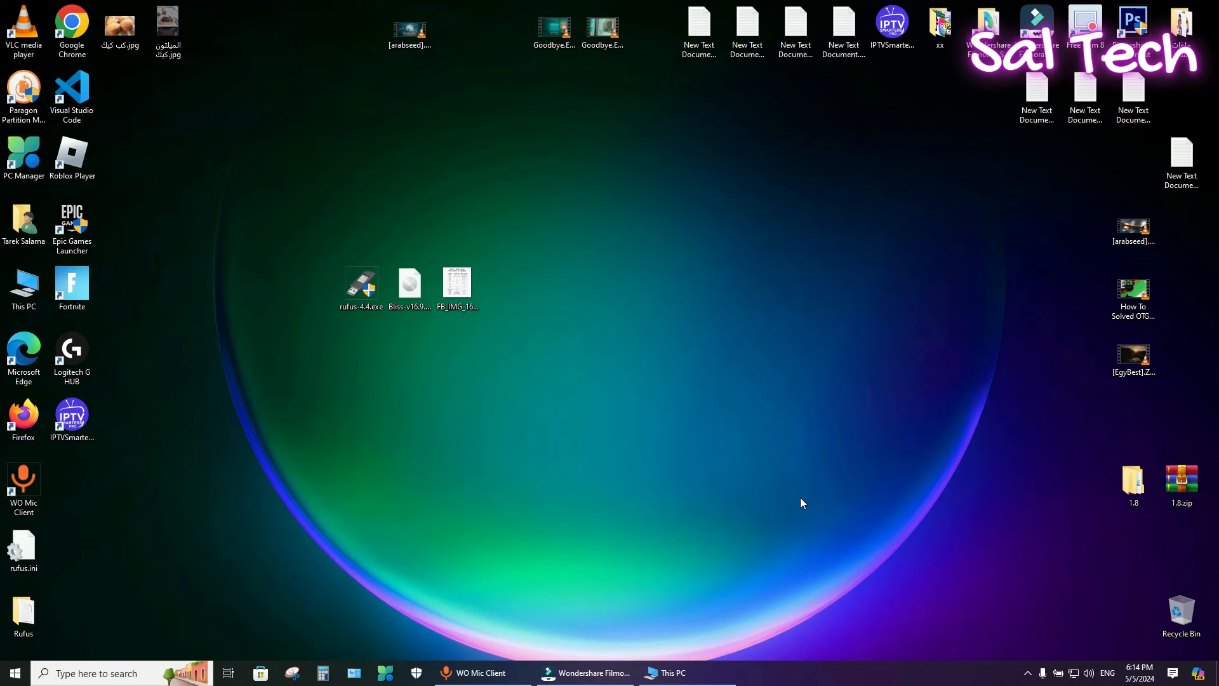
mouse_move(457, 424)
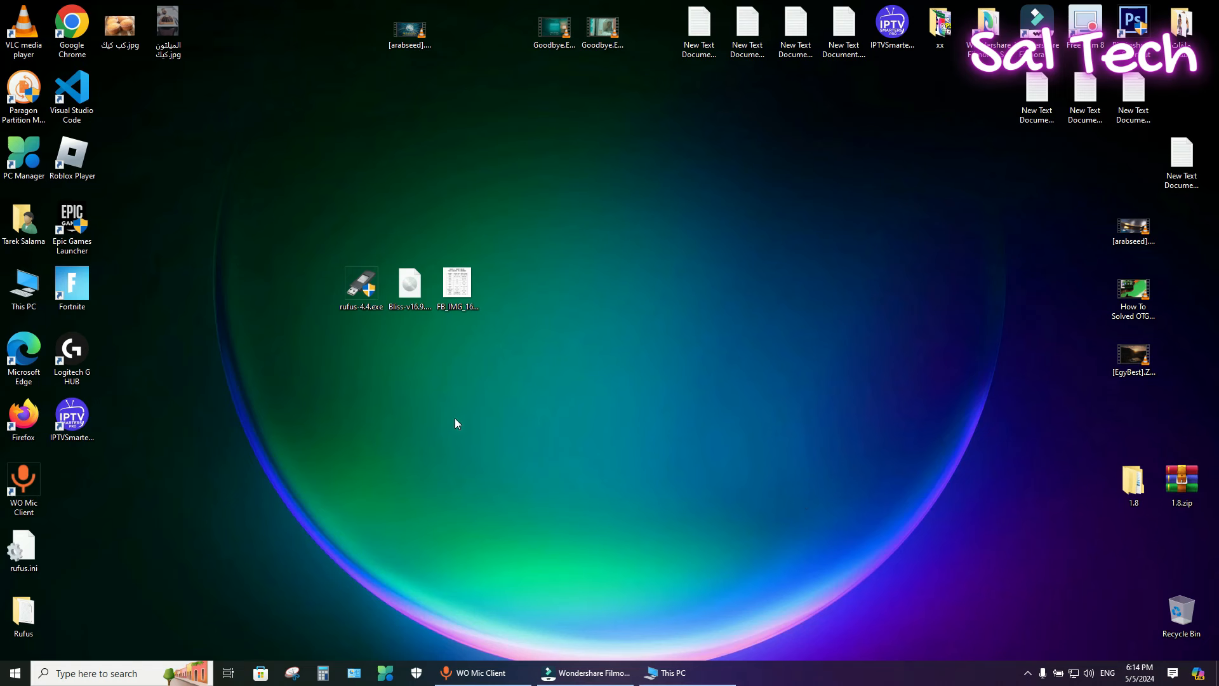
mouse_move(724, 370)
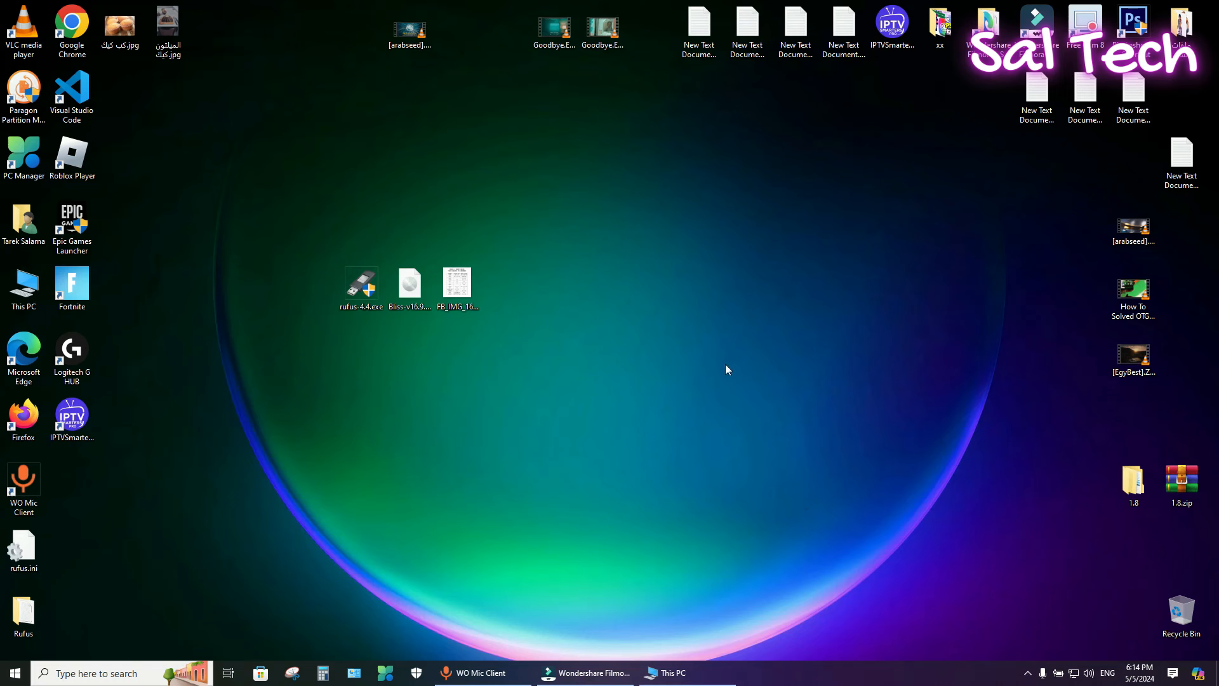
Launch Rufus 4.4 and load the Bliss-v16.9.4 GApps ISO as the boot selection
click(361, 283)
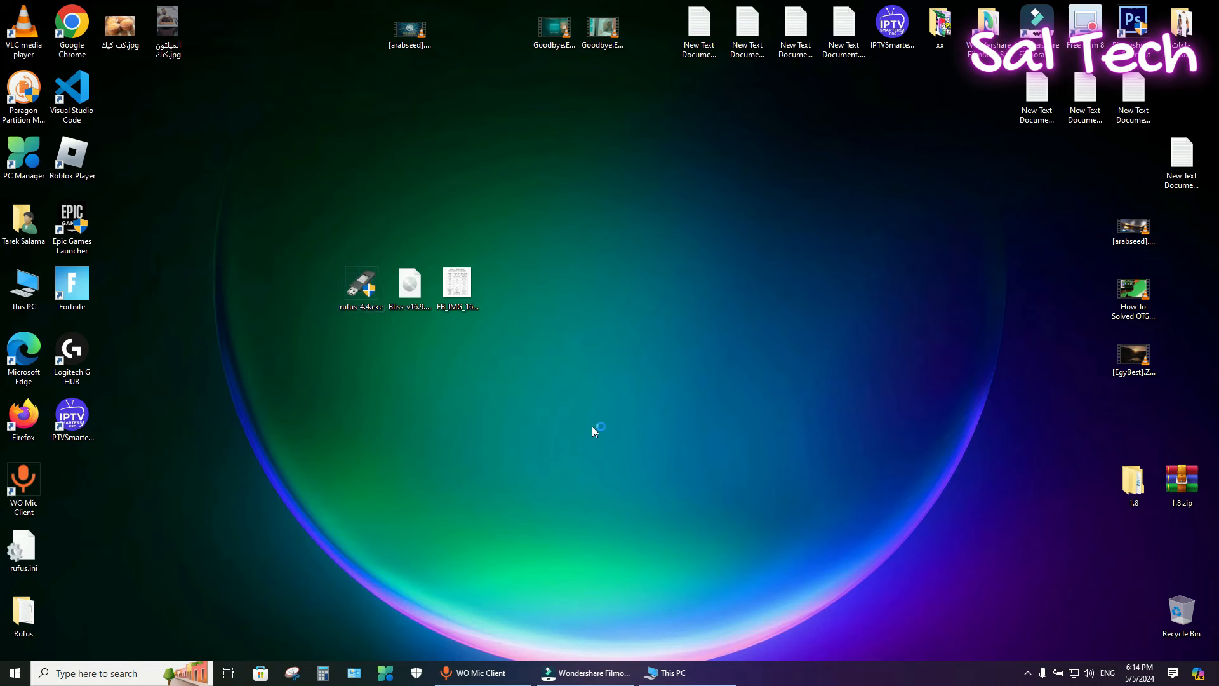
double_click(360, 282)
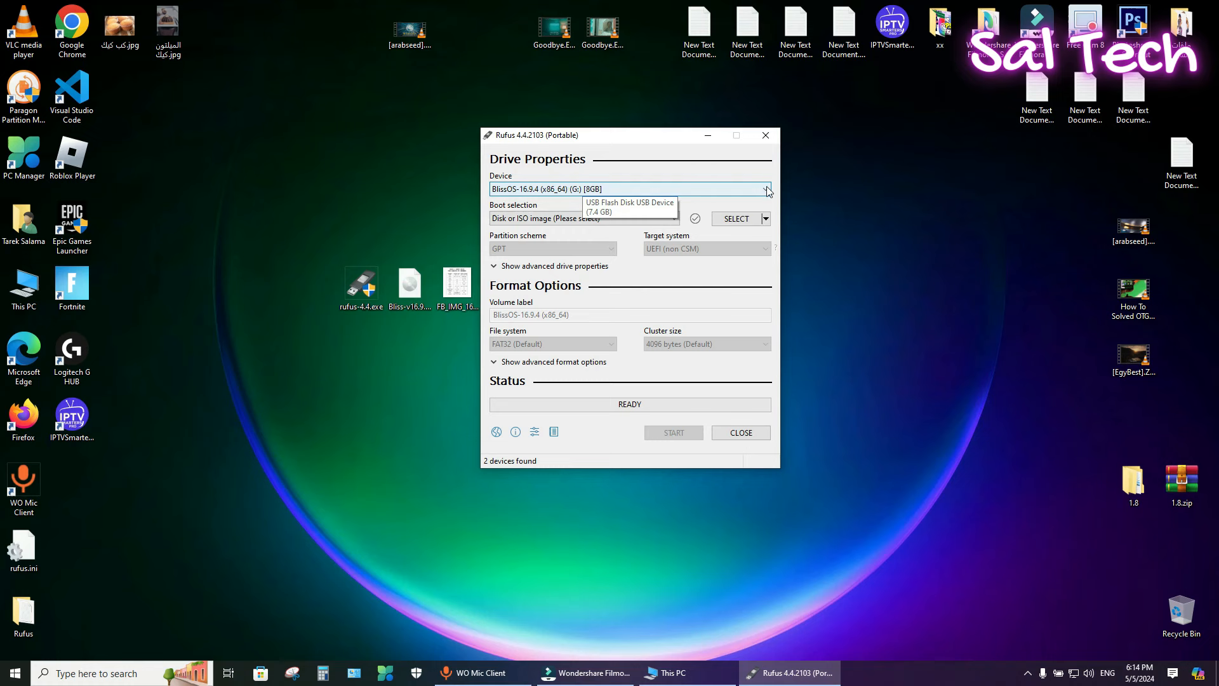
mouse_move(767, 192)
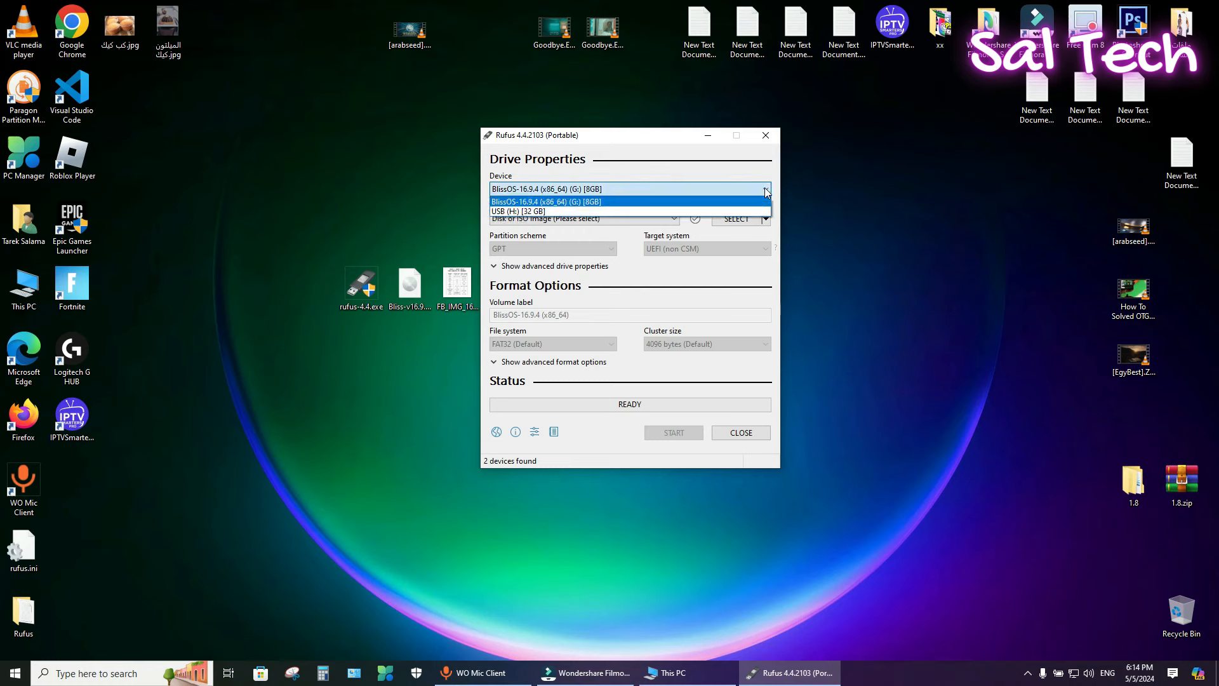
mouse_move(587, 206)
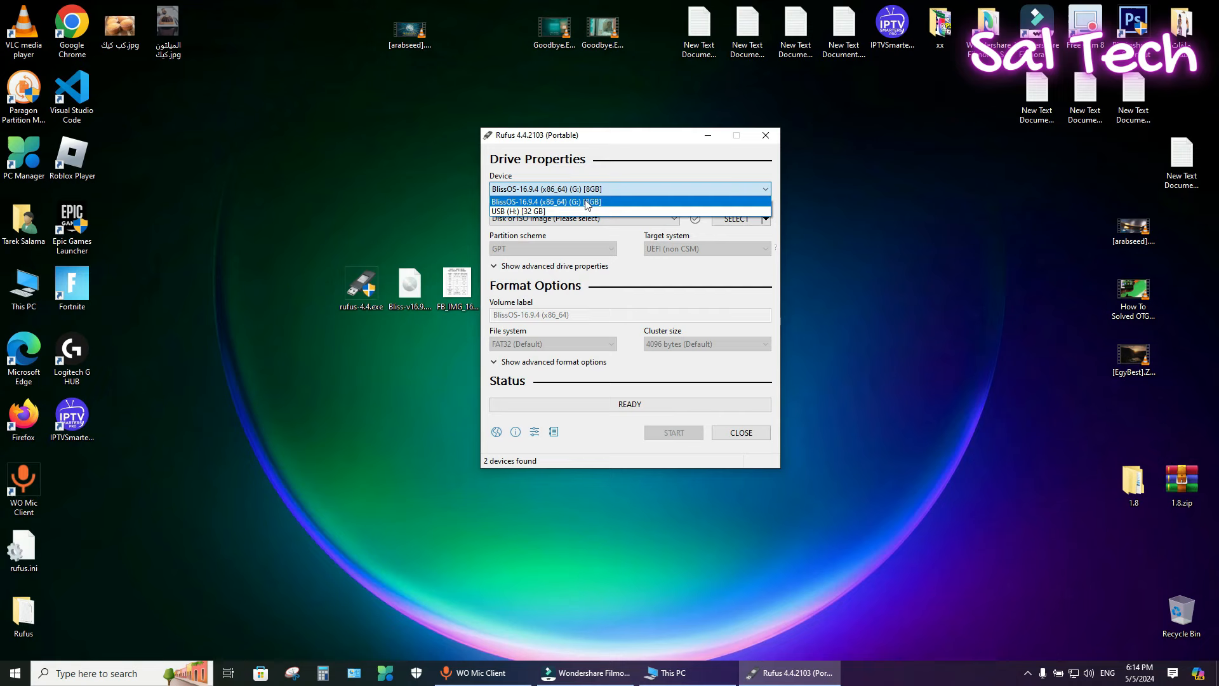
click(734, 219)
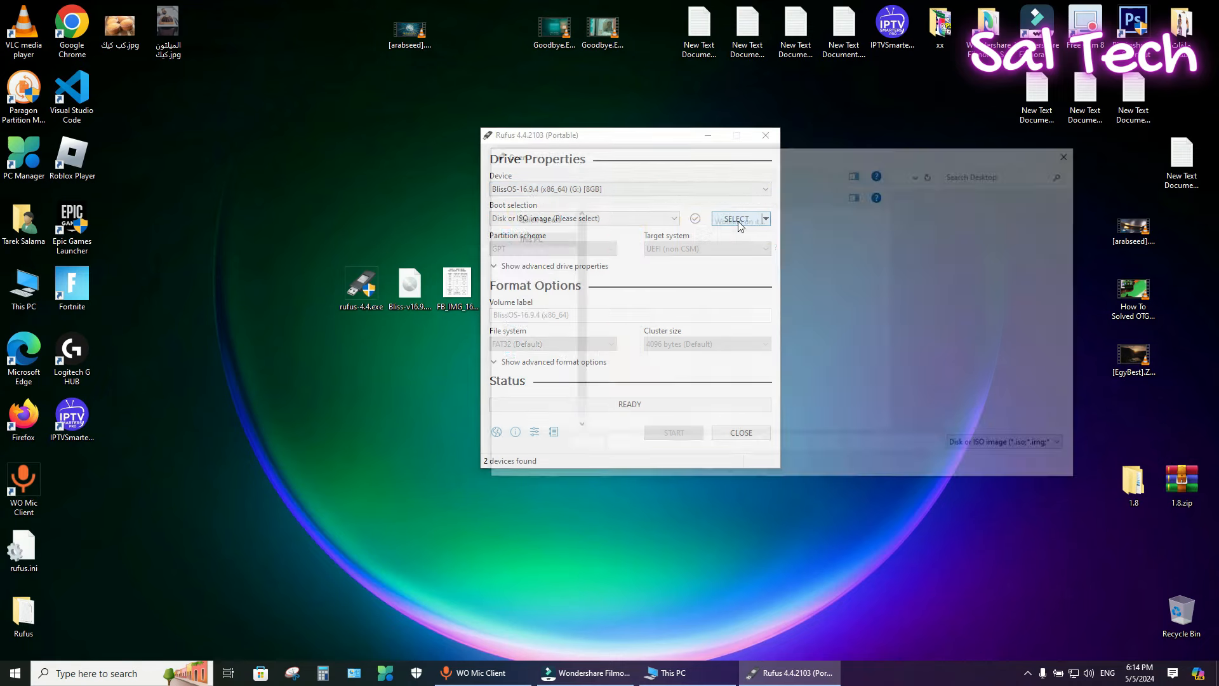
click(737, 219)
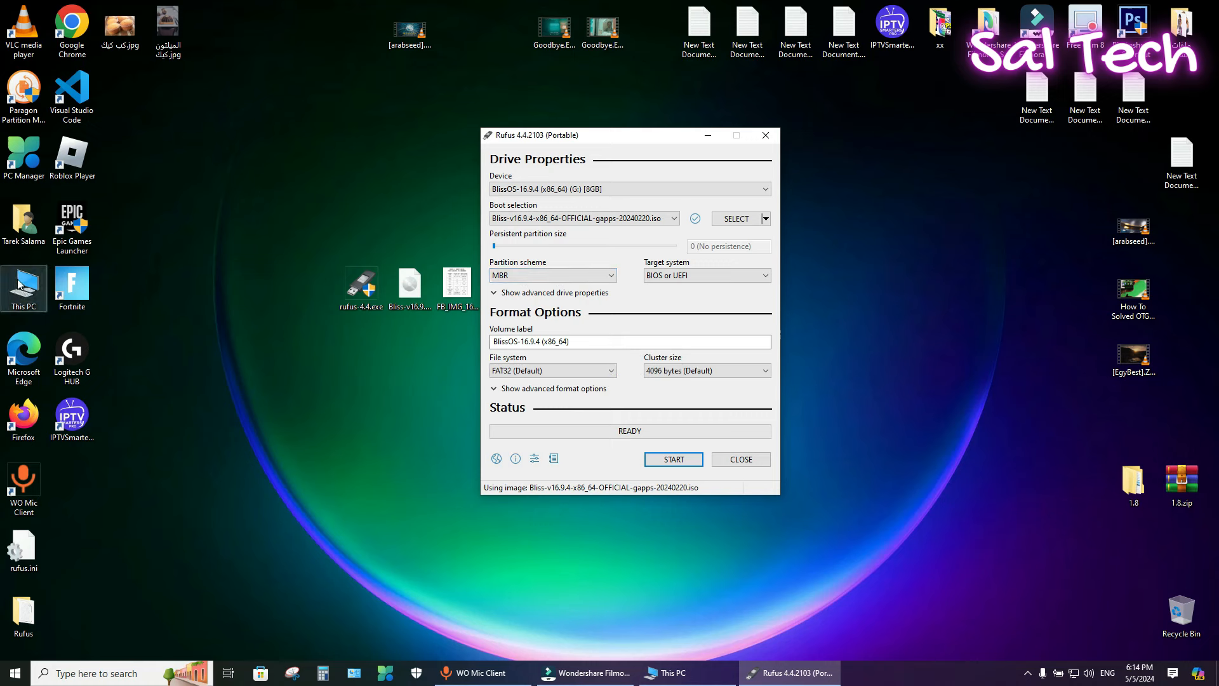
View the Kingston DataTraveler disk's properties in Disk Management, confirming its GPT partition style
right_click(23, 284)
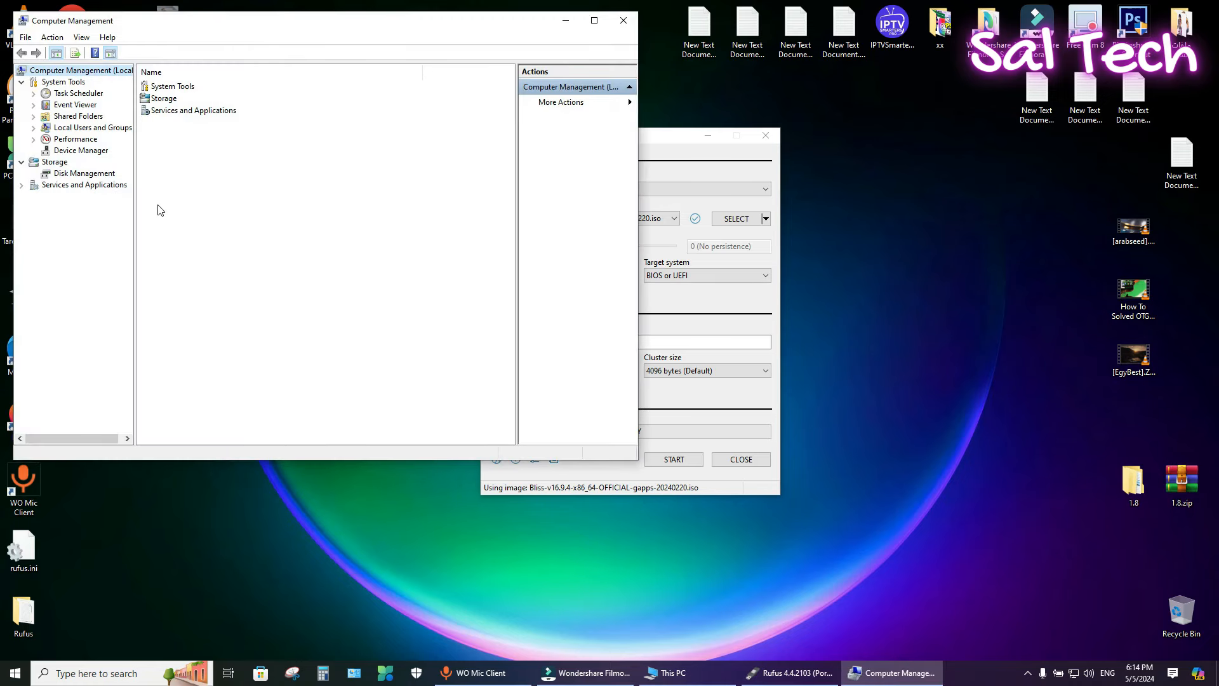
click(84, 172)
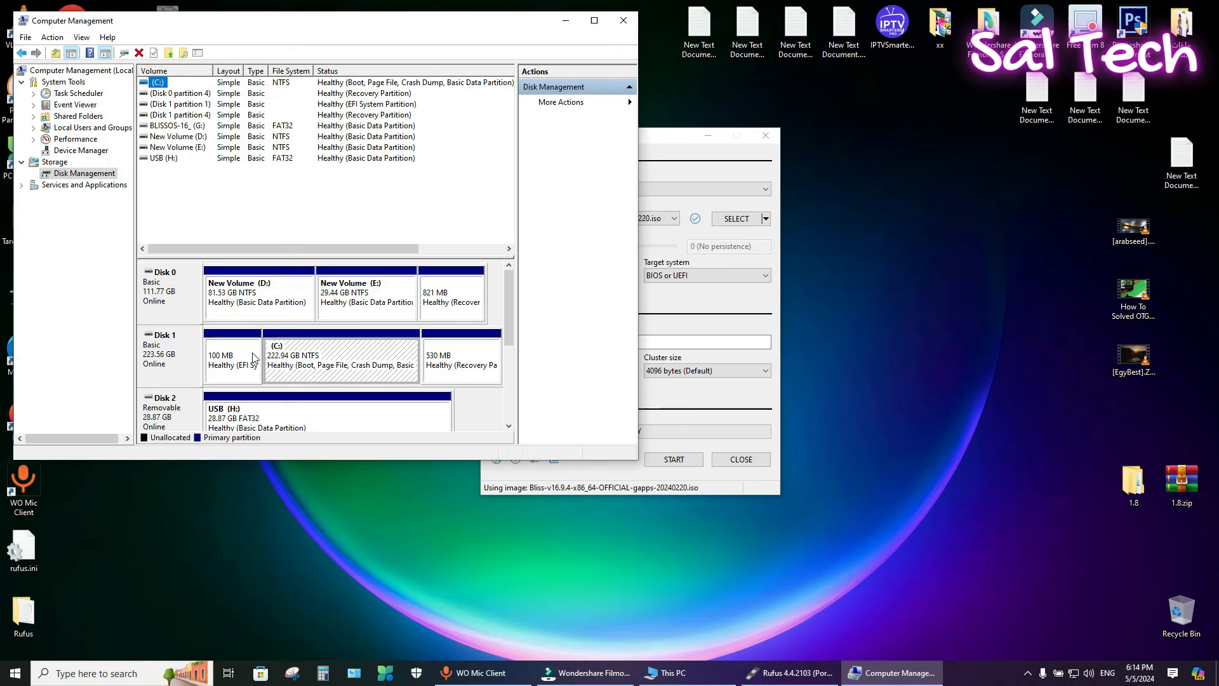
mouse_move(164, 419)
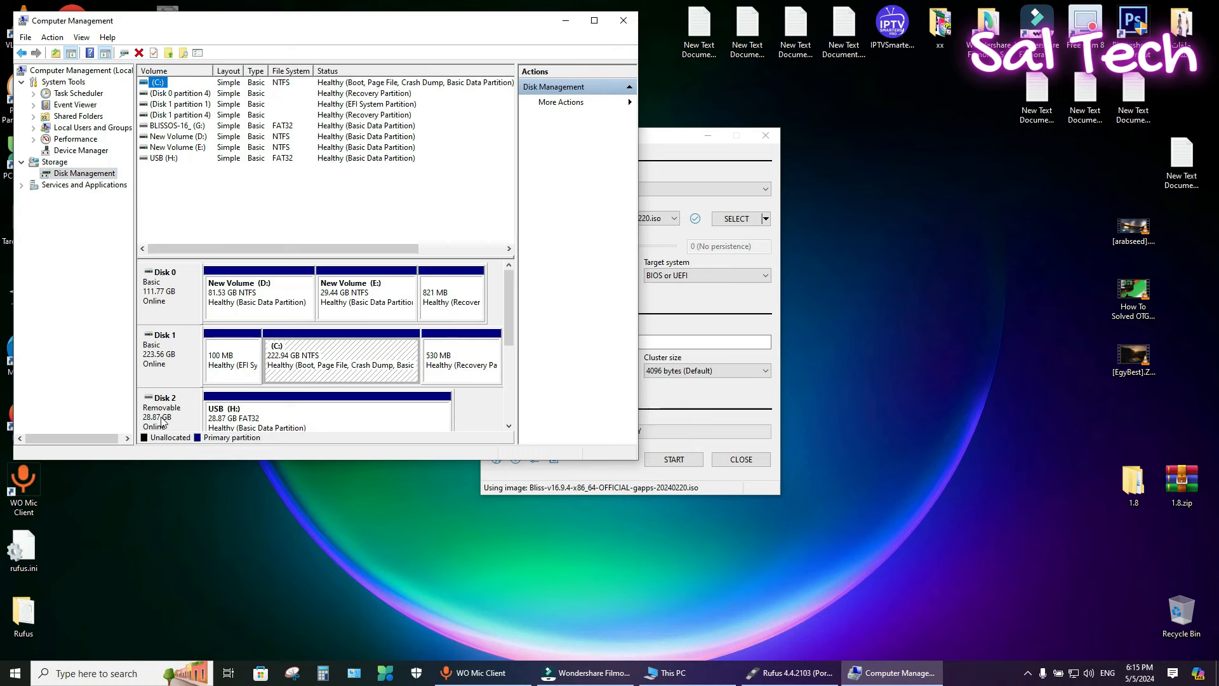
mouse_move(178, 419)
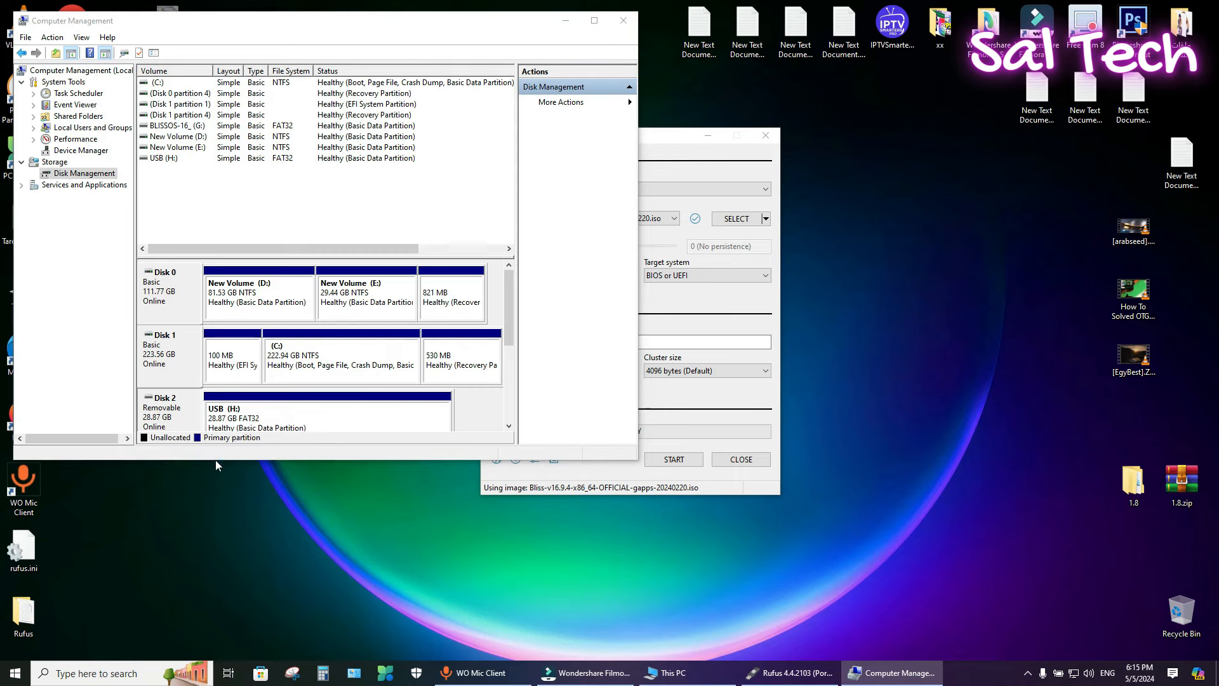
click(203, 148)
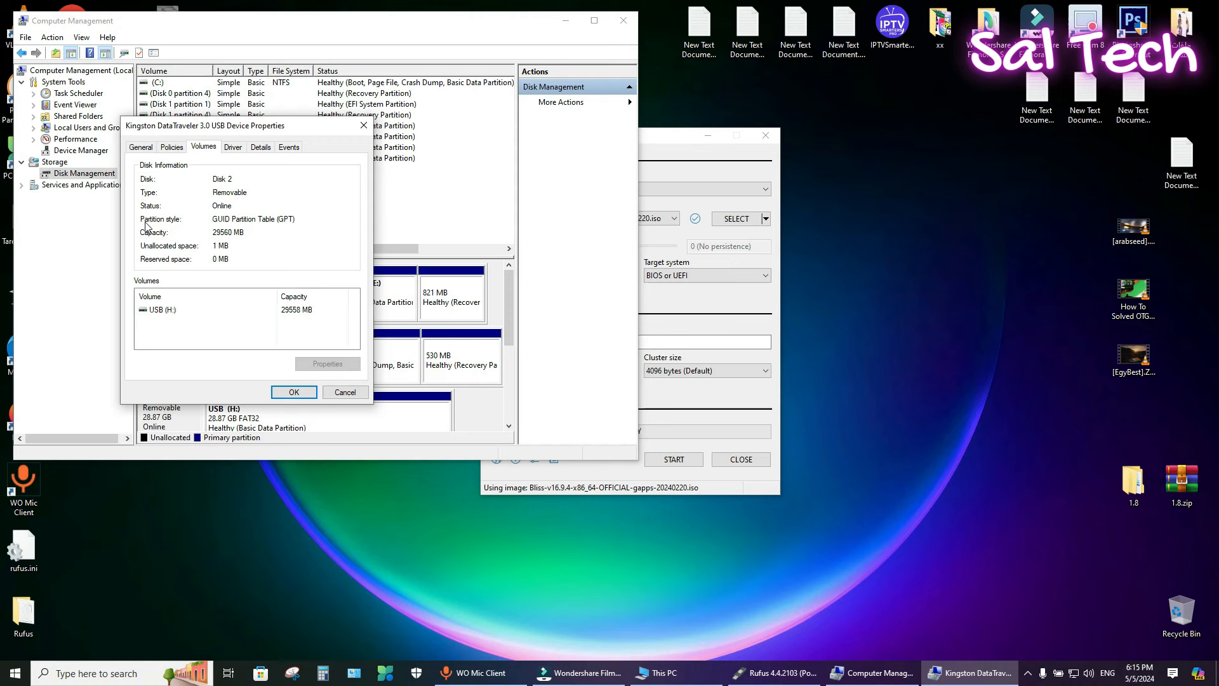
mouse_move(290, 226)
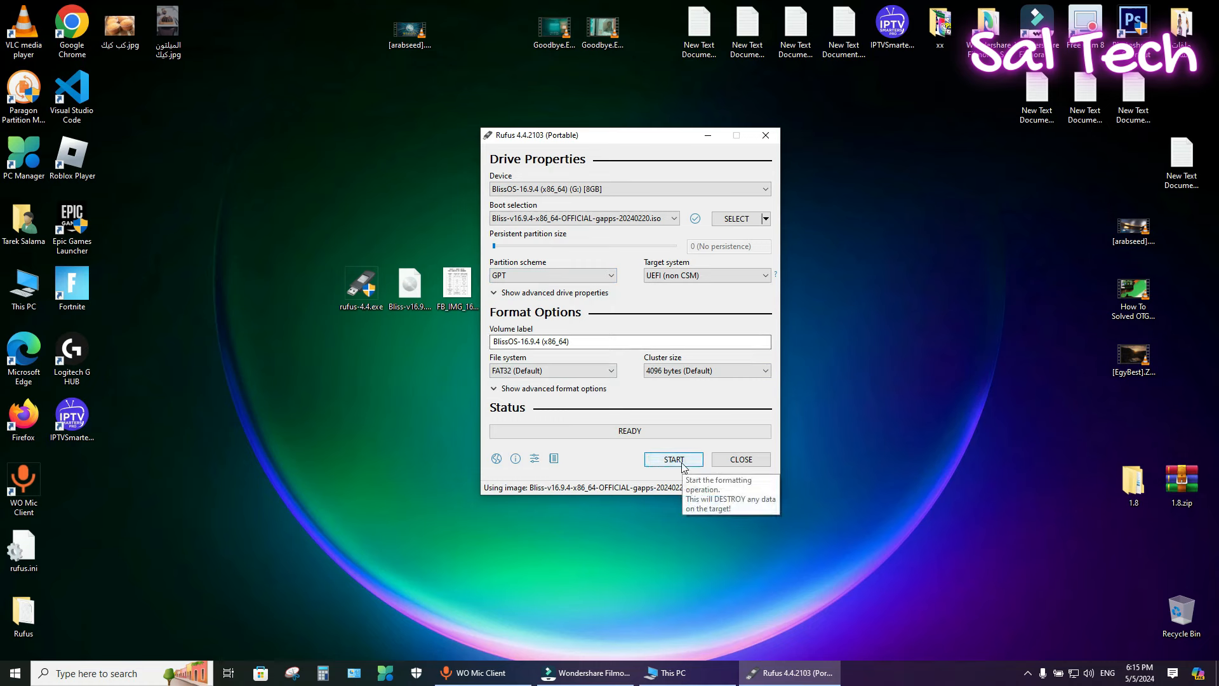
Start writing in ISO image mode and accept erasing the USB drive's data
click(673, 459)
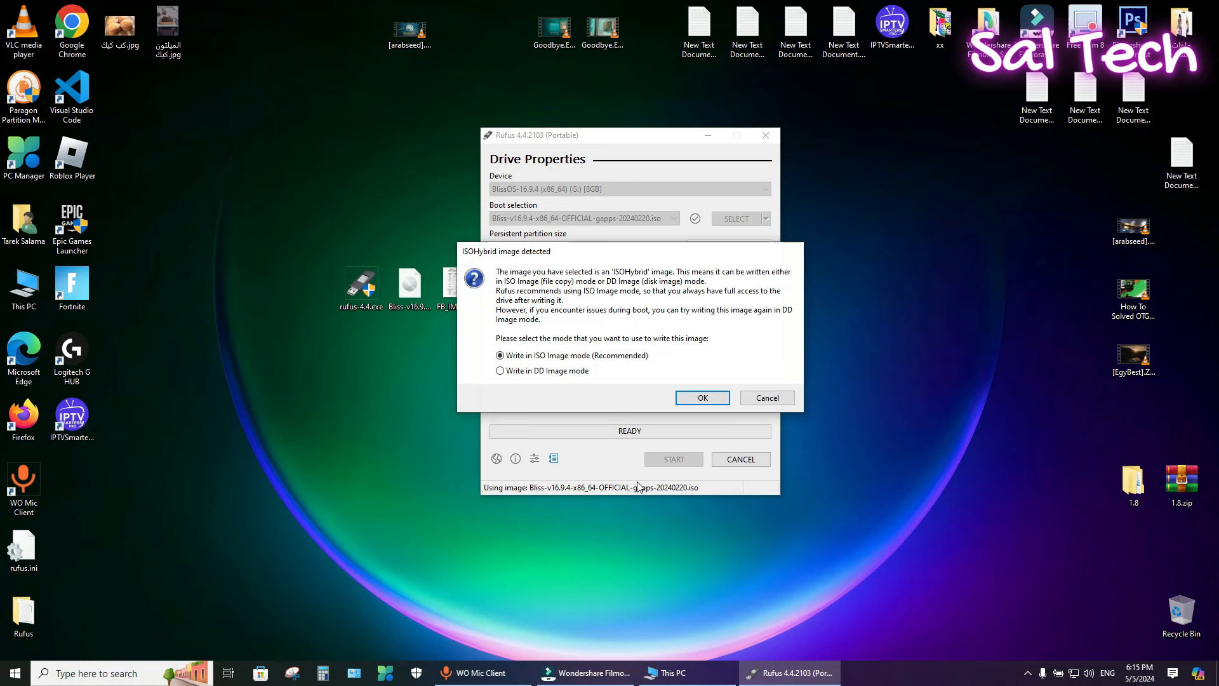
click(702, 398)
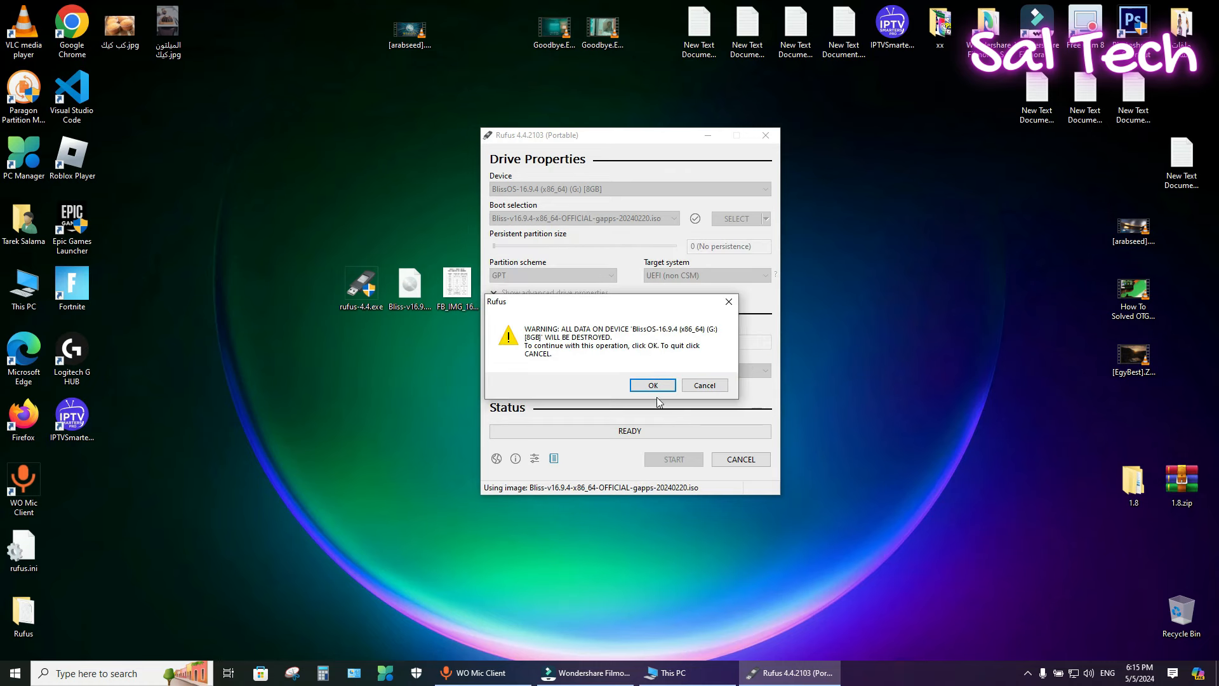
click(653, 385)
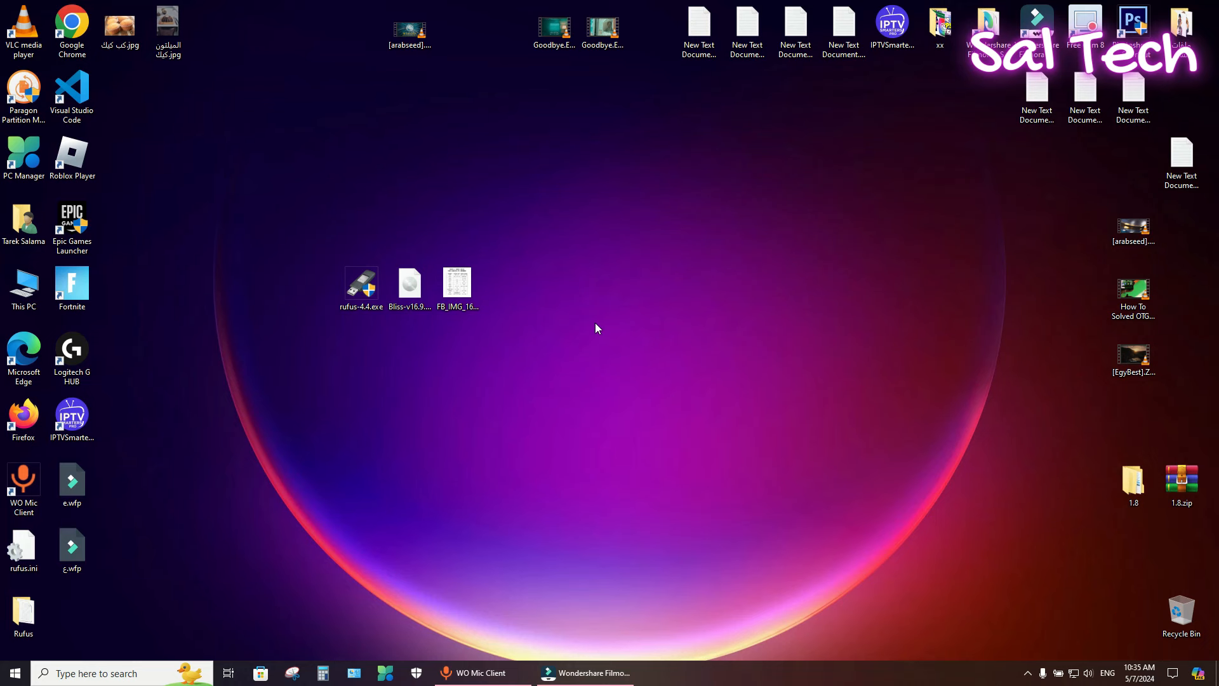
double_click(458, 283)
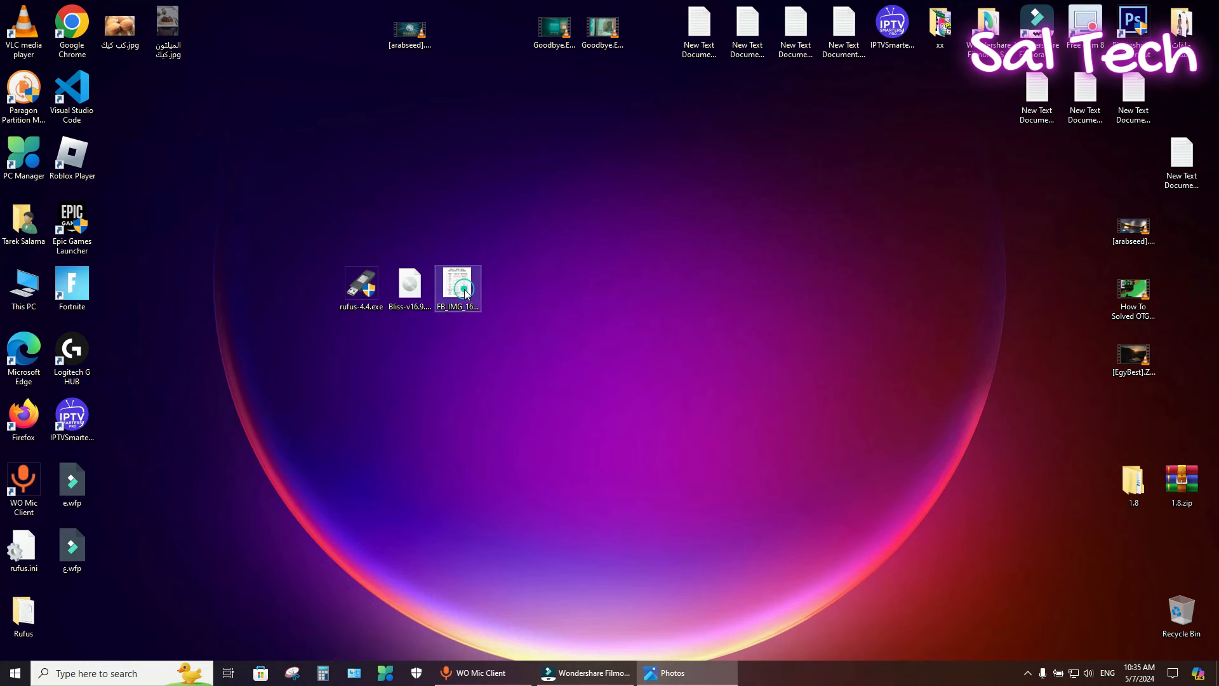
double_click(457, 284)
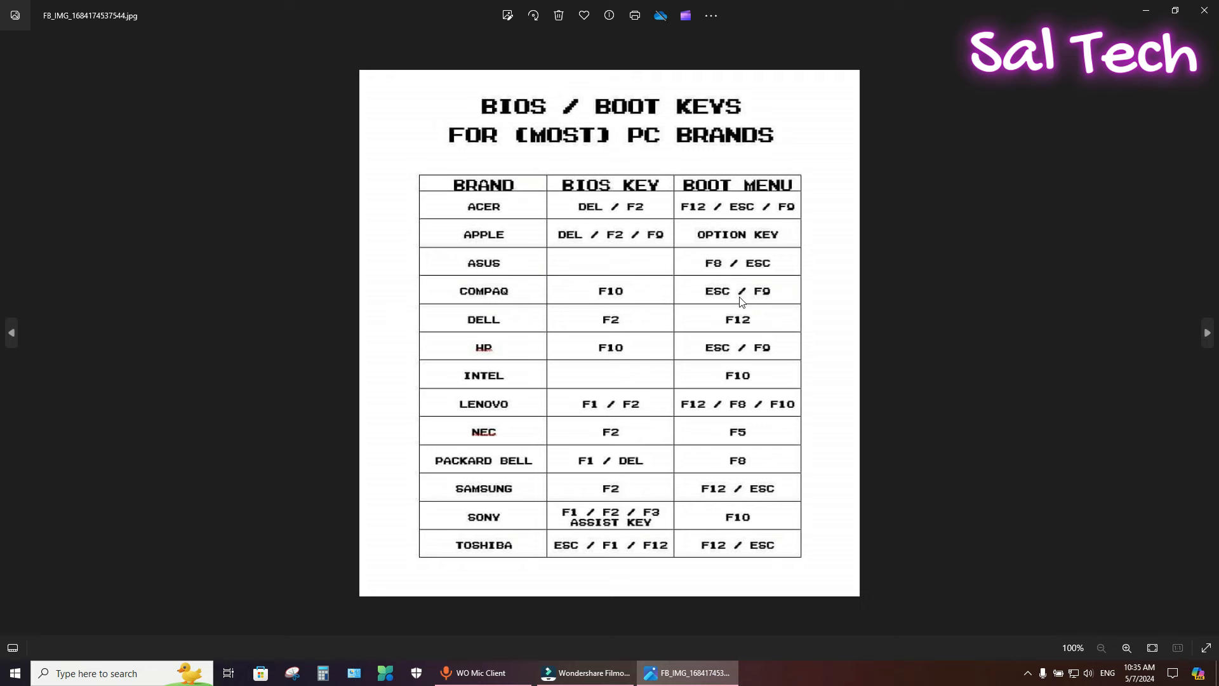
mouse_move(626, 197)
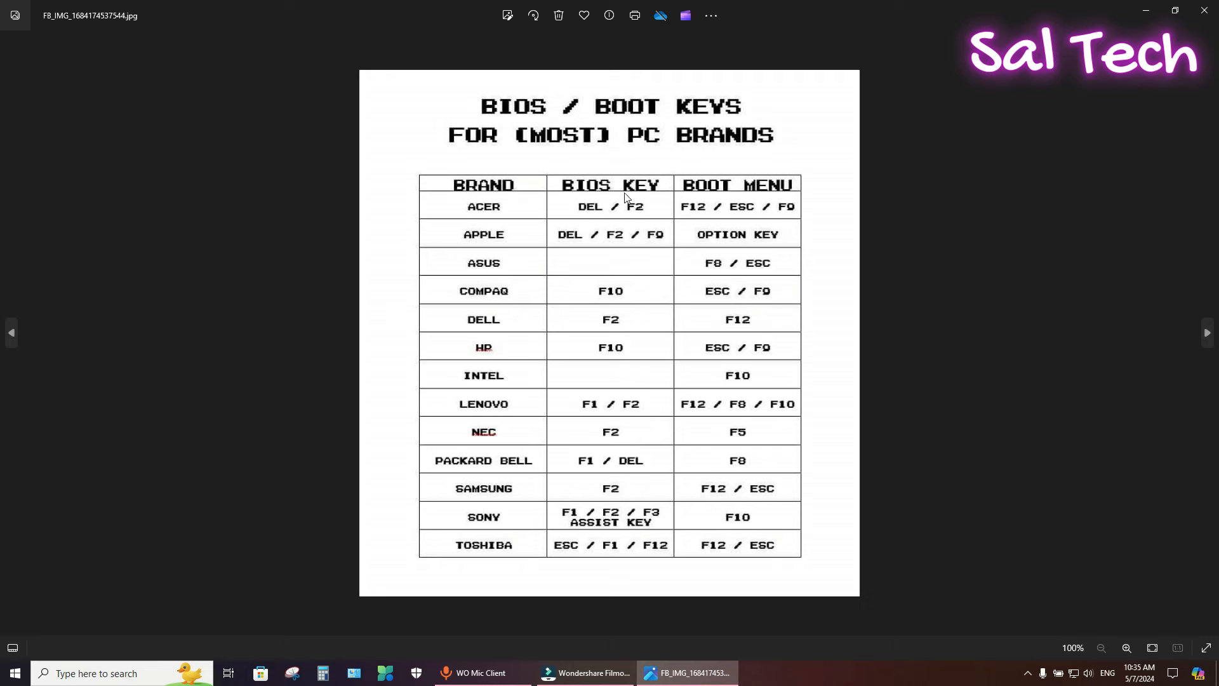
mouse_move(711, 193)
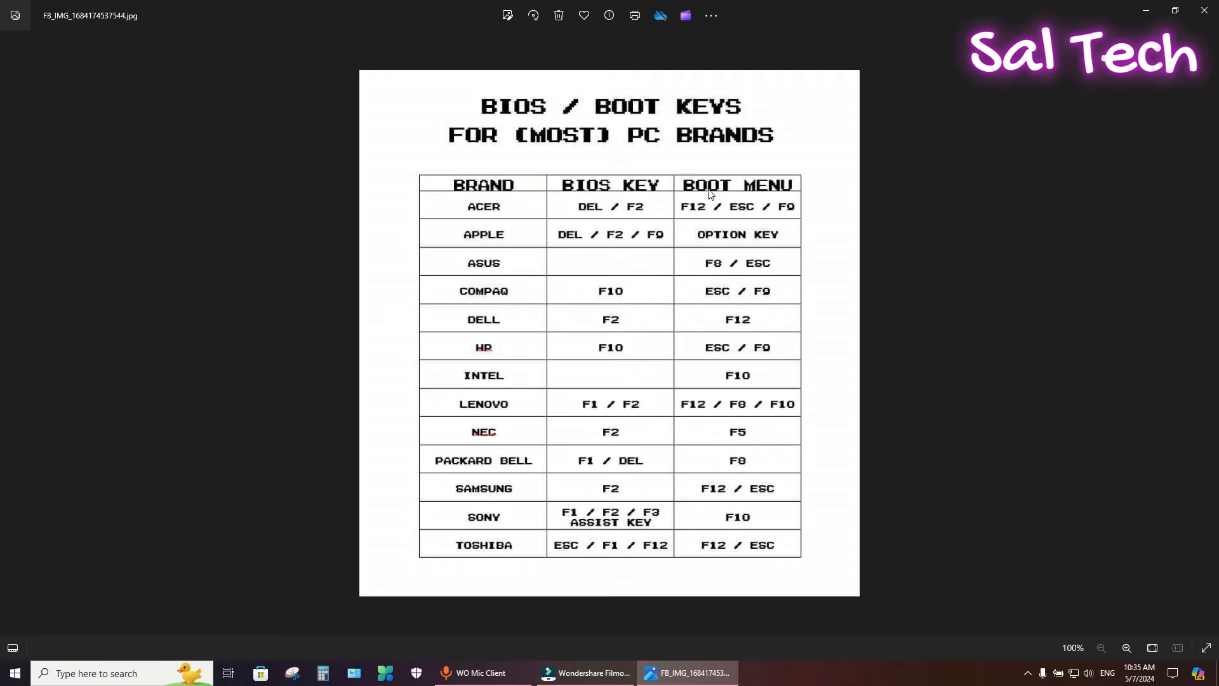
mouse_move(600, 201)
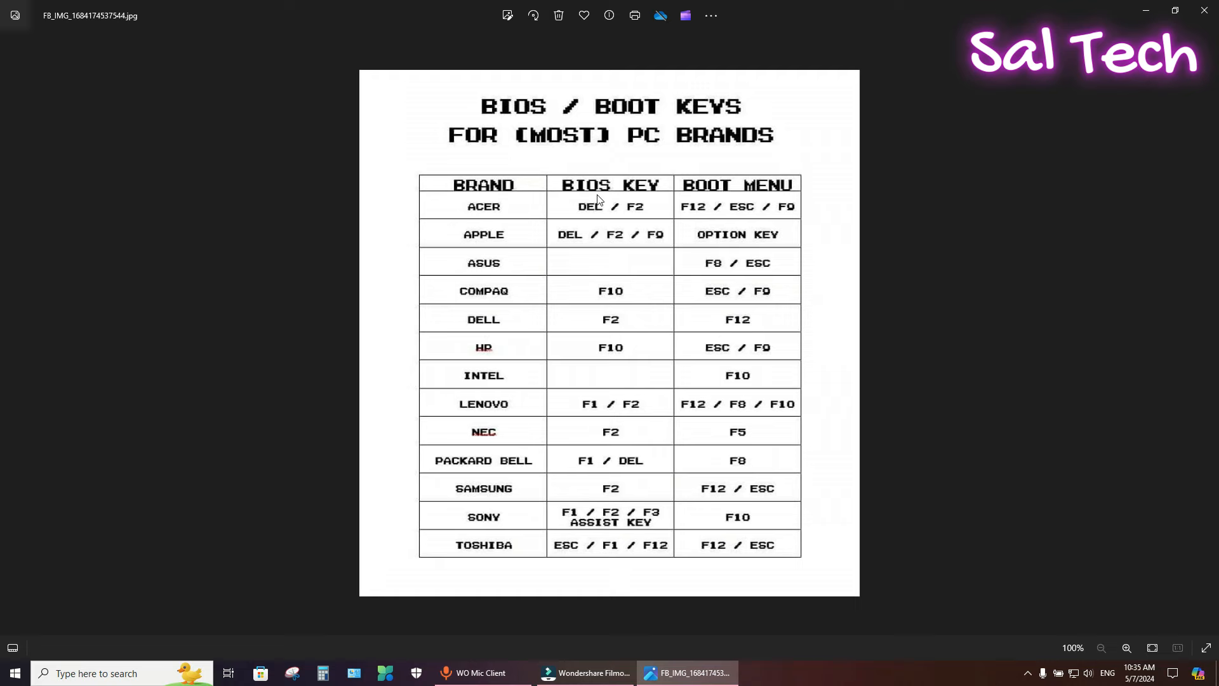
mouse_move(617, 324)
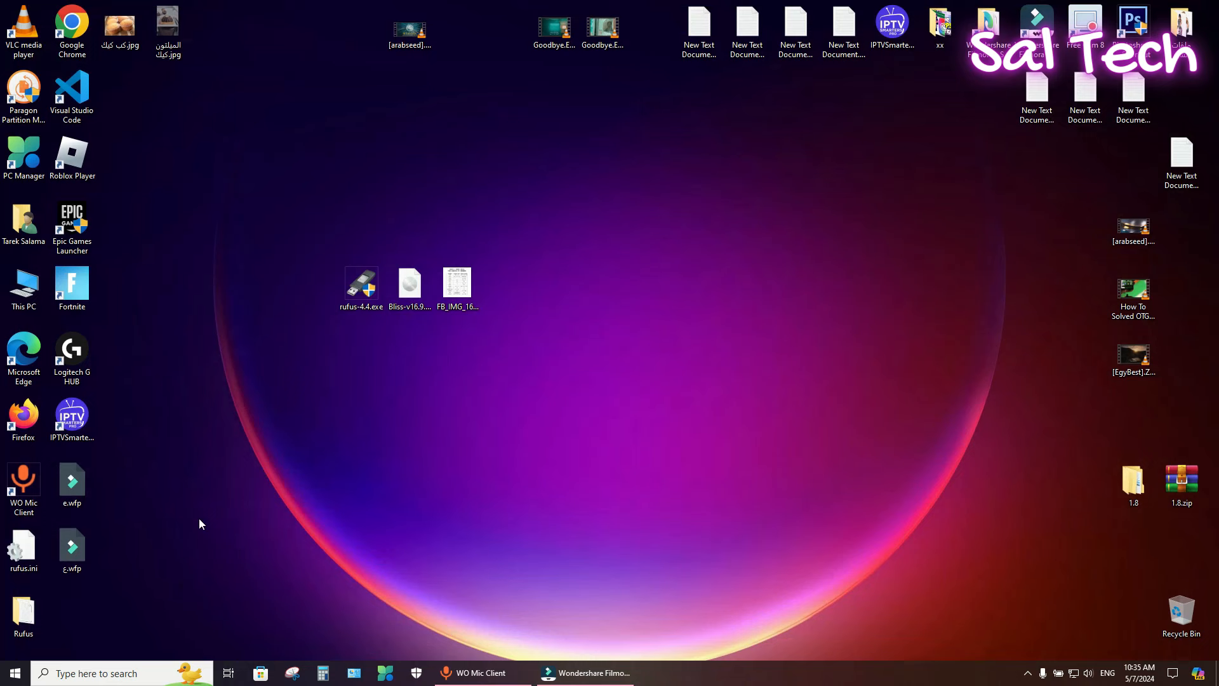
mouse_move(435, 567)
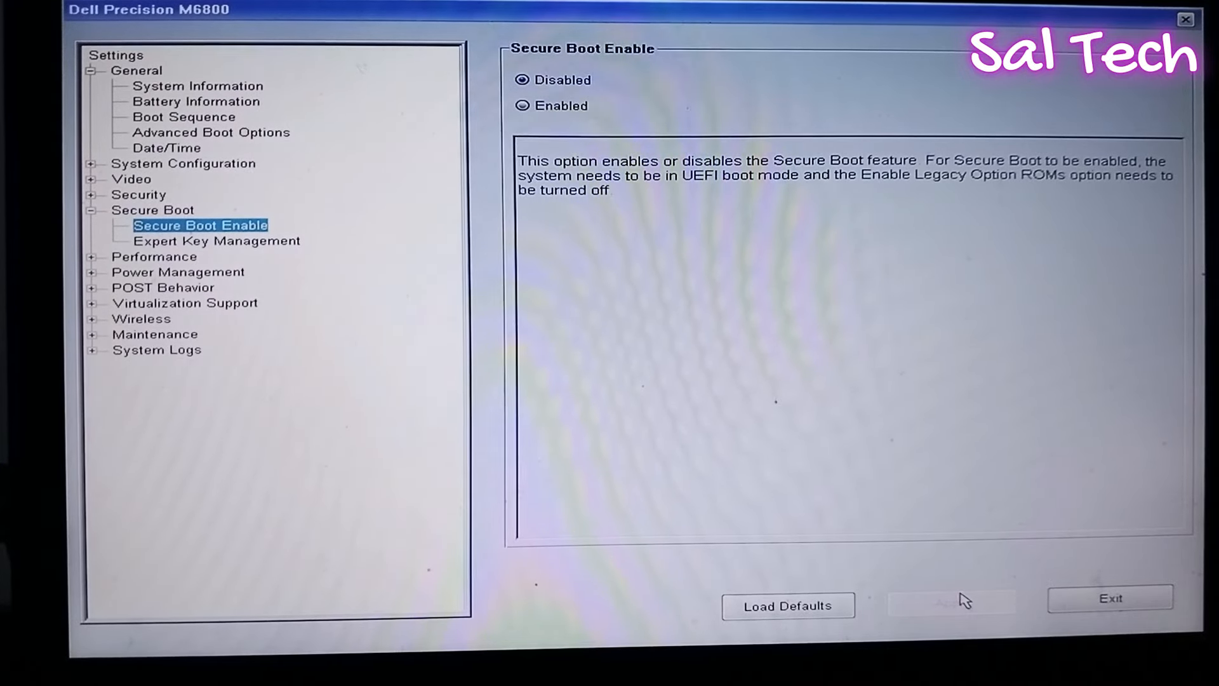
Apply Secure Boot Enable set to Disabled in the Dell BIOS
click(1108, 598)
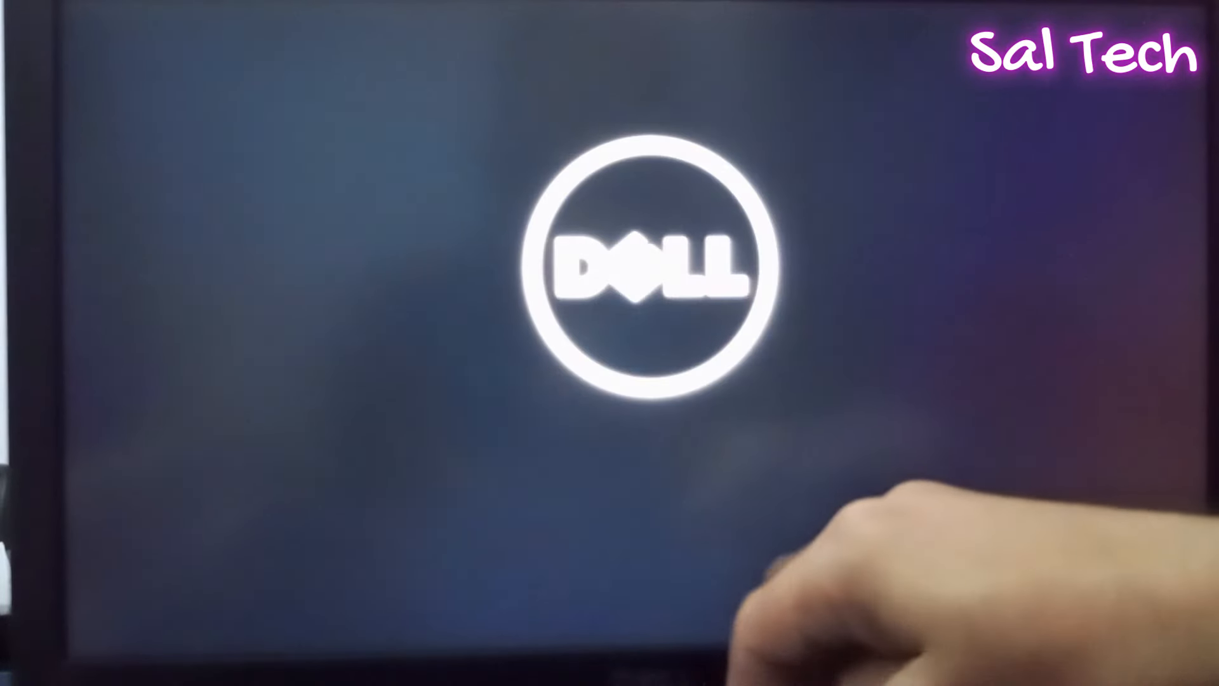
Boot the USB via the F12 one-time menu and start the BlissOS 16.9.4 installation entry
key(F12)
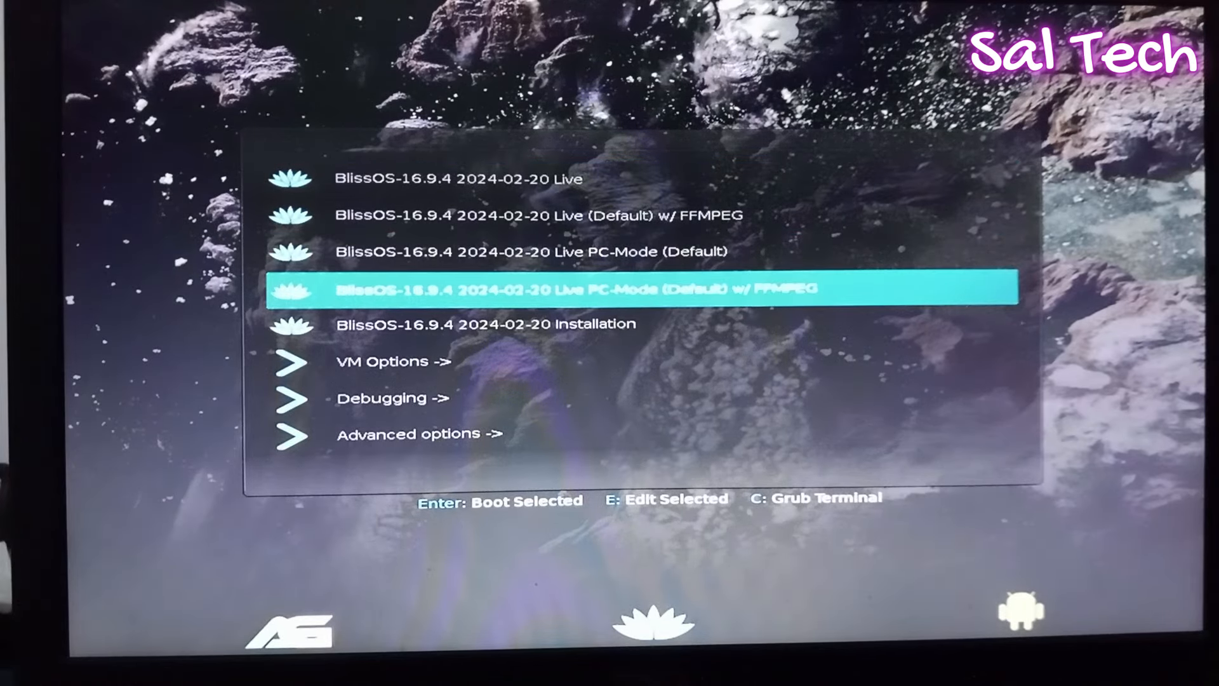
key(Down)
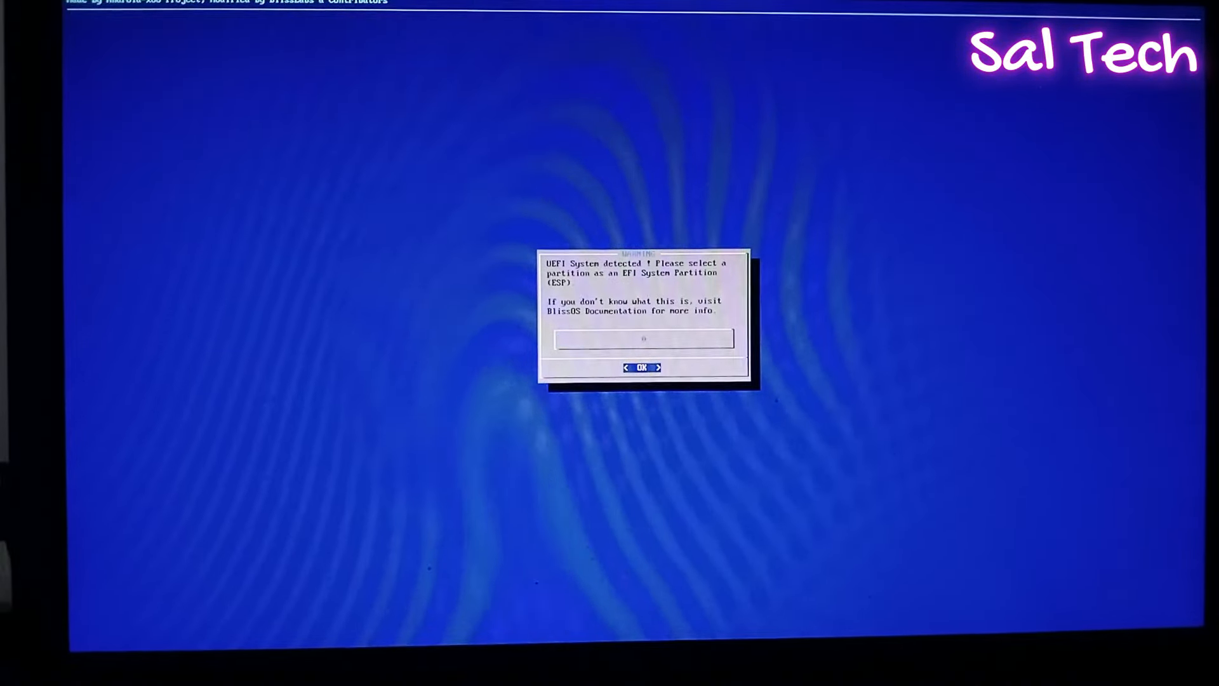
Acknowledge the EFI notice and pick the 28.87GB DataTraveler 3.0 drive for partition editing
click(643, 367)
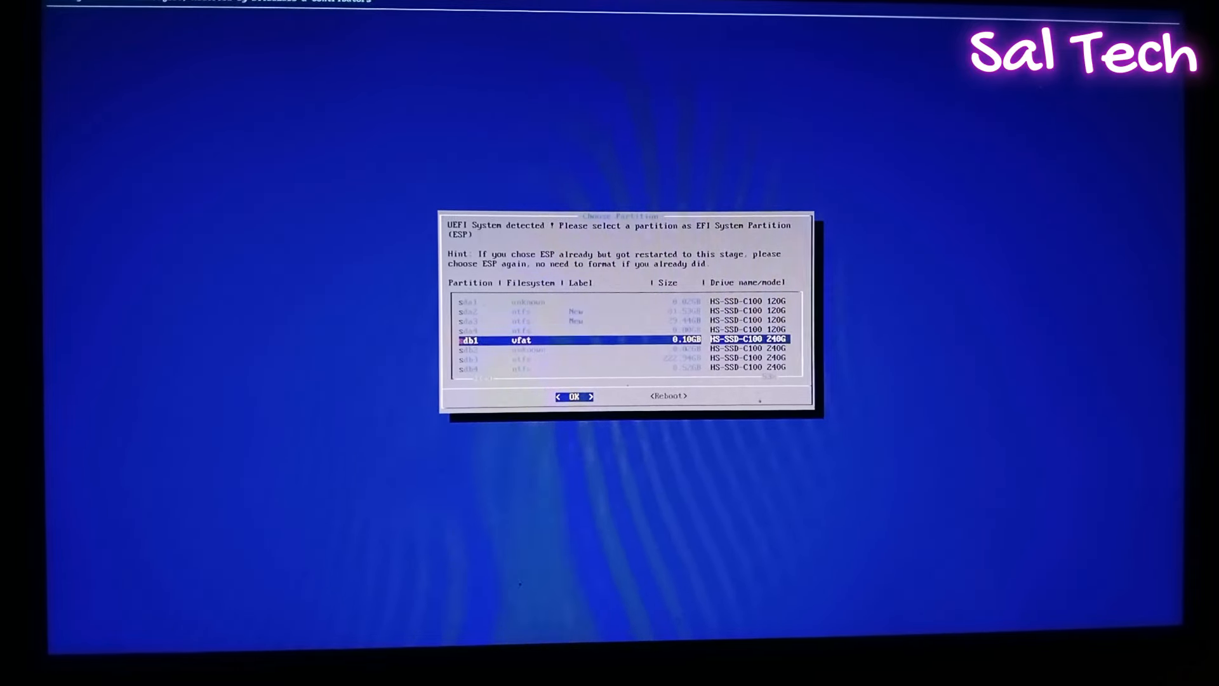
scroll(down, 3)
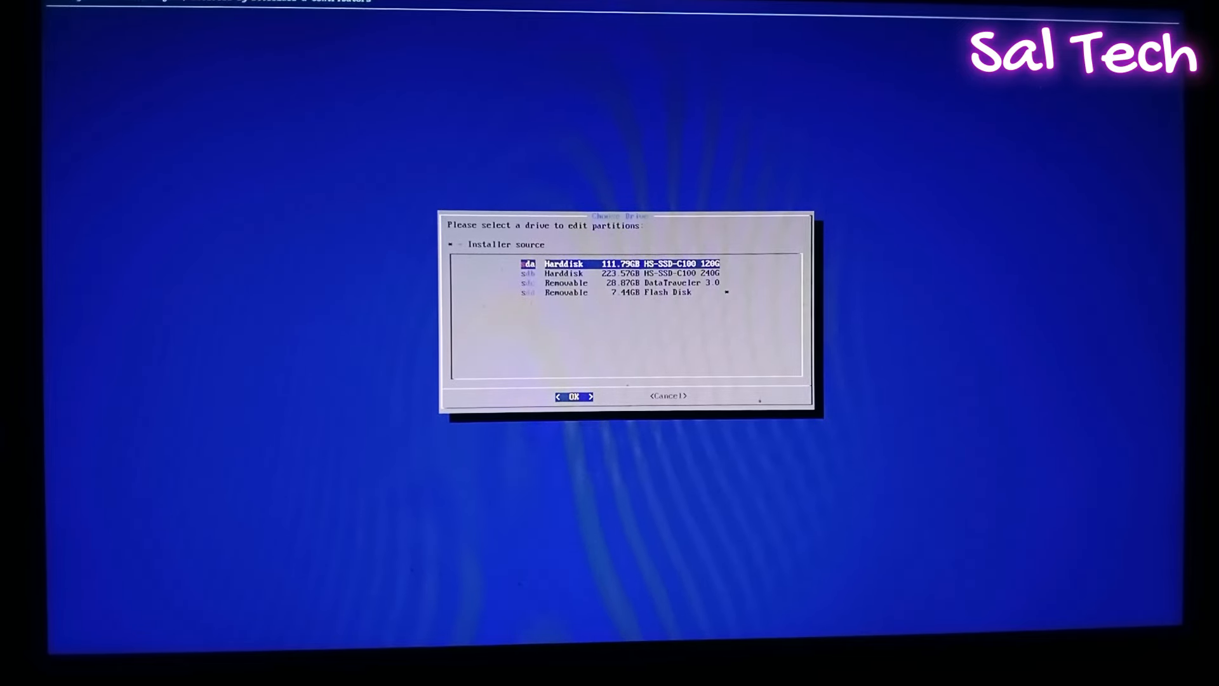
key(Down)
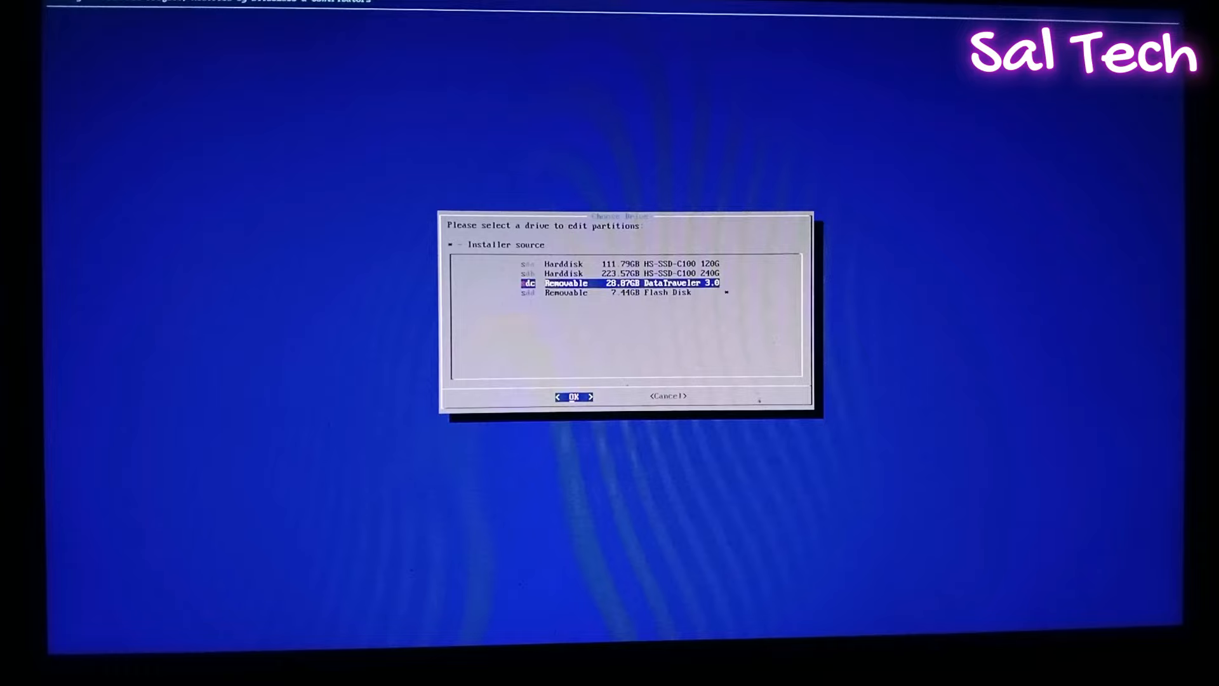
click(575, 396)
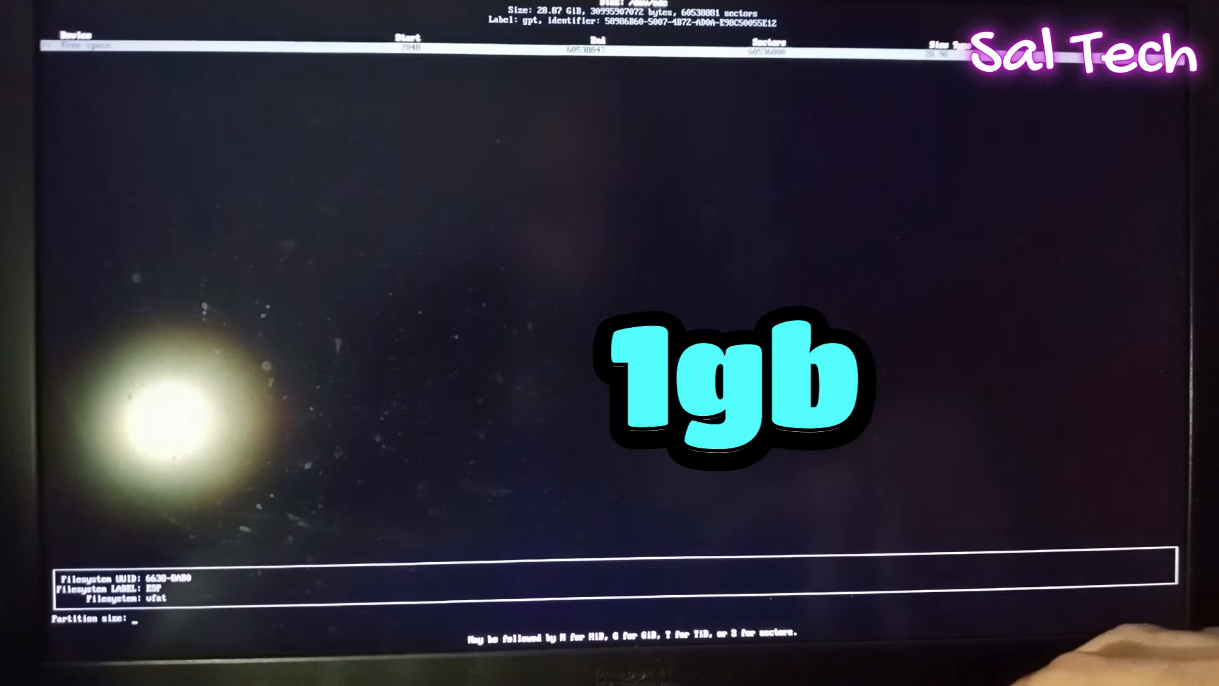
Enter 1 for the new partition in the editor and return to the UEFI notice
text(1)
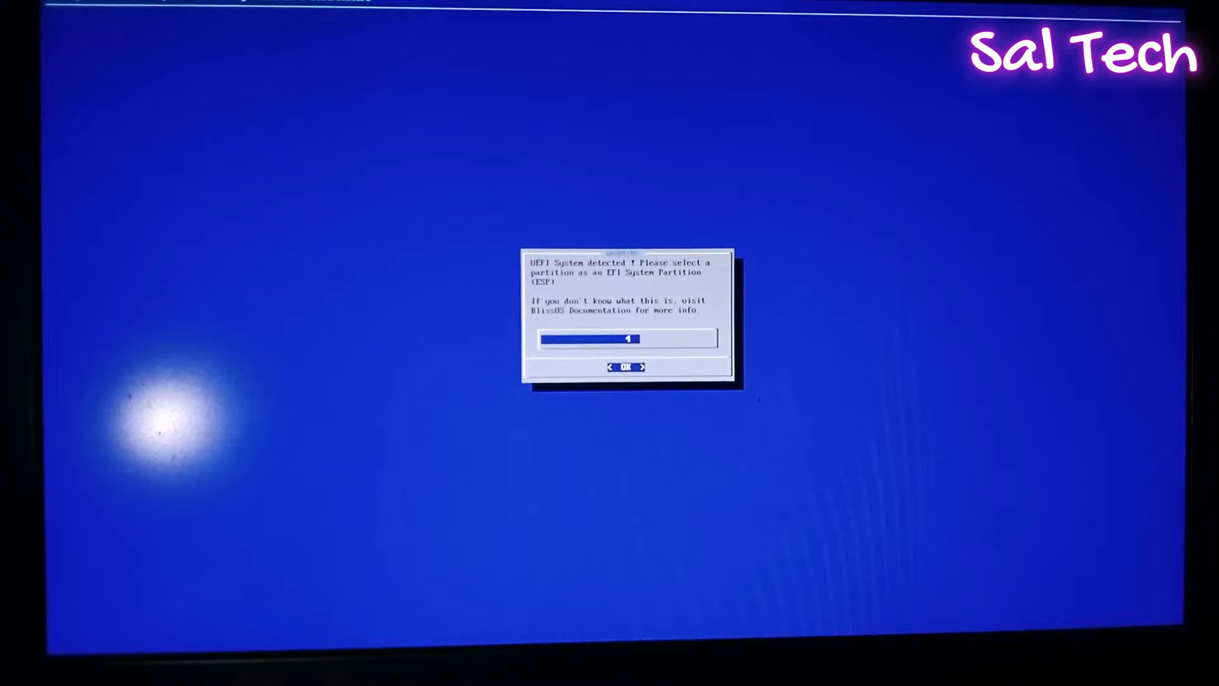
Accept the UEFI notice and use the 0.93GB sdc1 ESP partition as the EFI System Partition
click(625, 366)
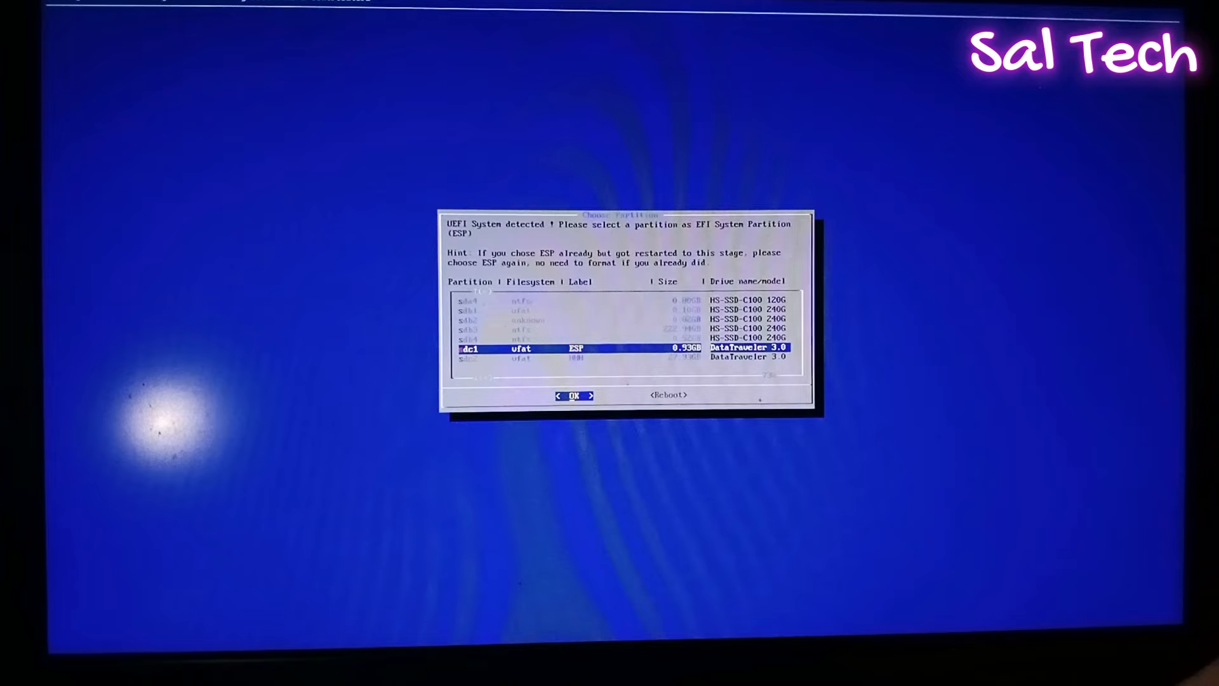
click(572, 396)
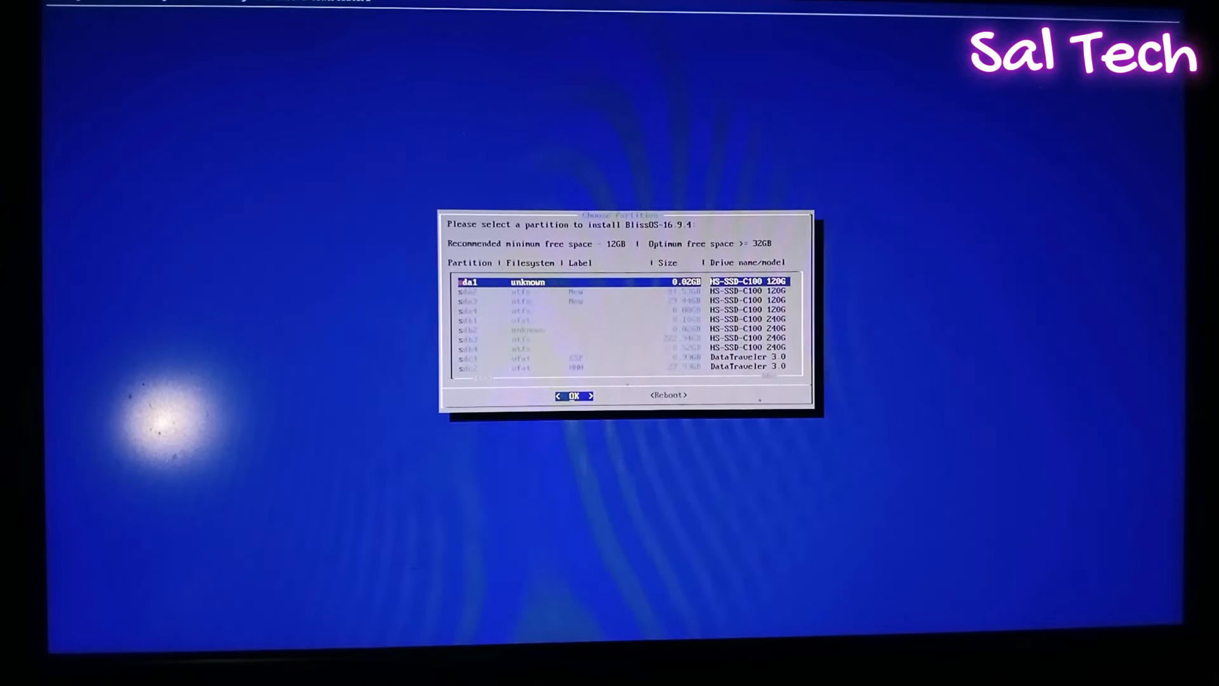
Select partition sdc2 as the Bliss OS 16 target and confirm formatting it as ext4
key(Down)
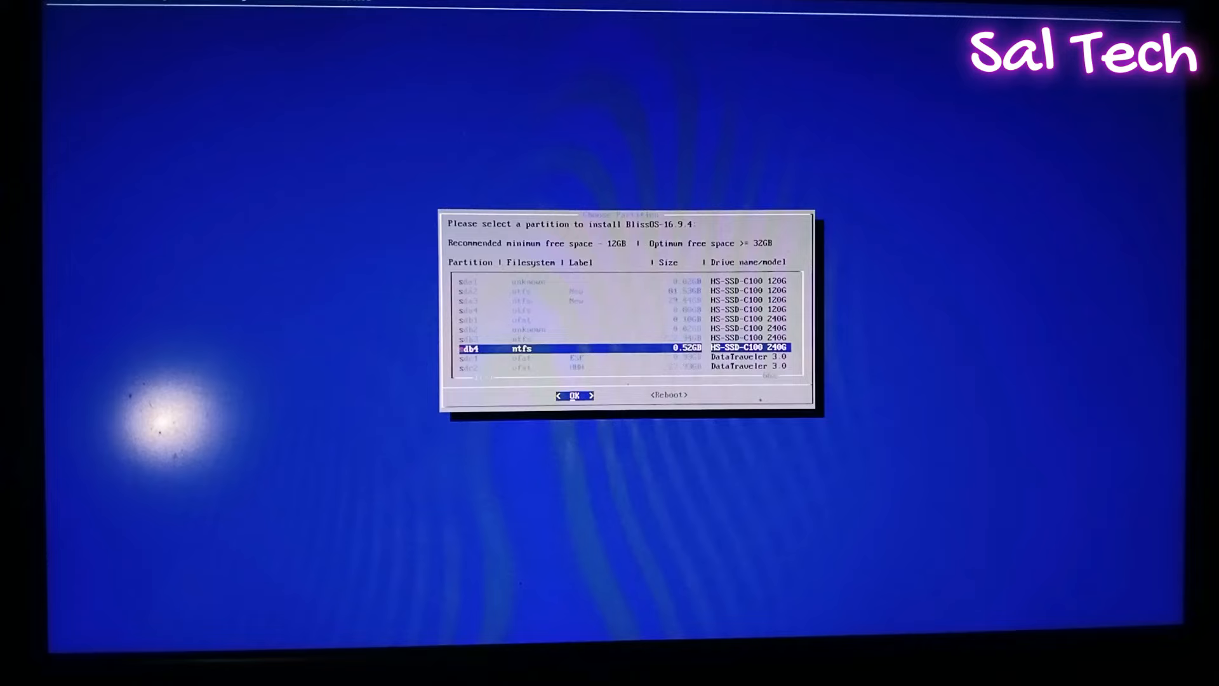
key(Down)
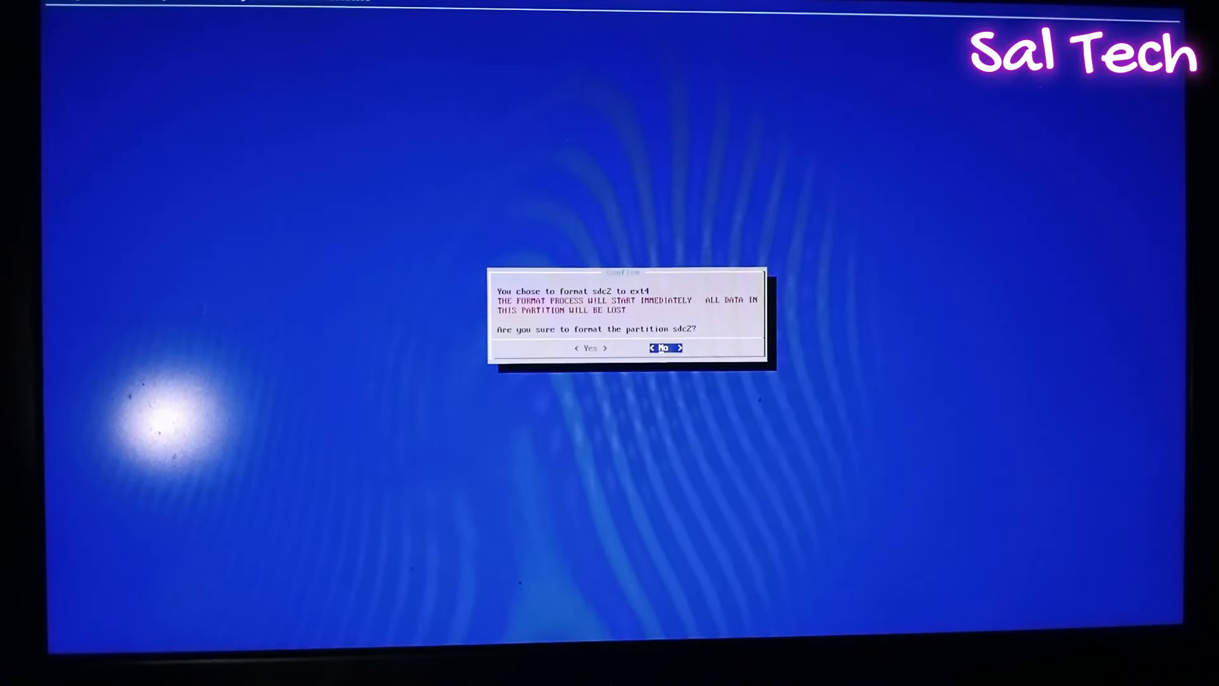
key(Left)
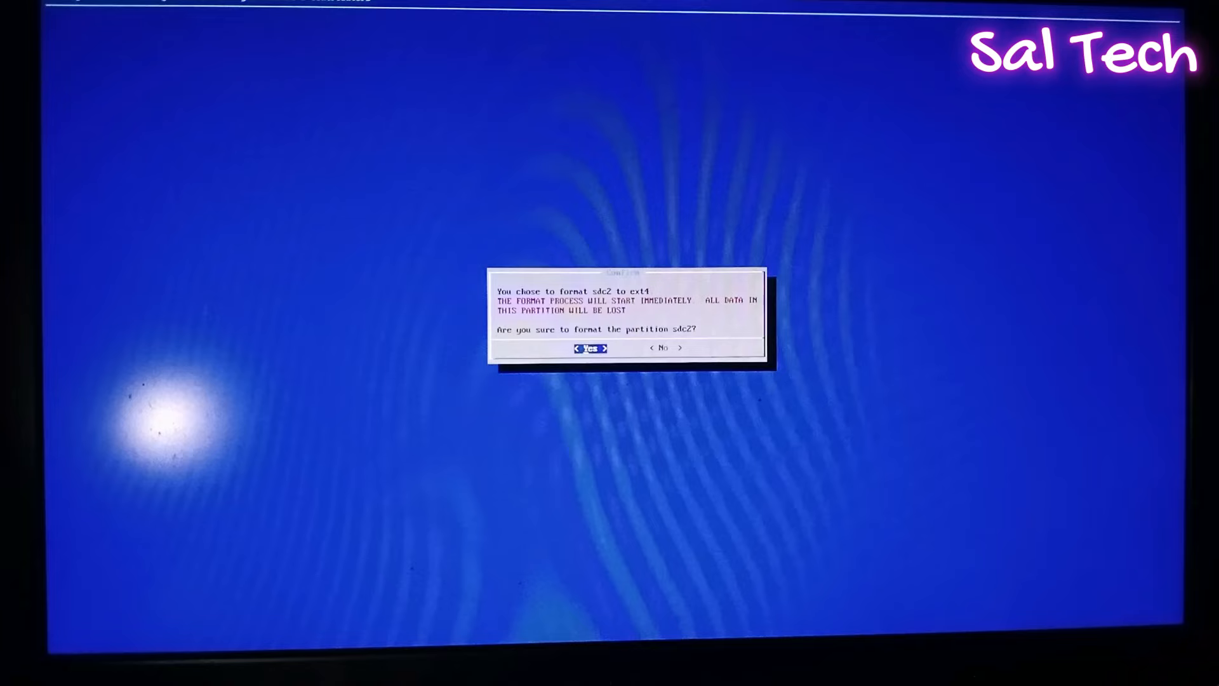
click(591, 348)
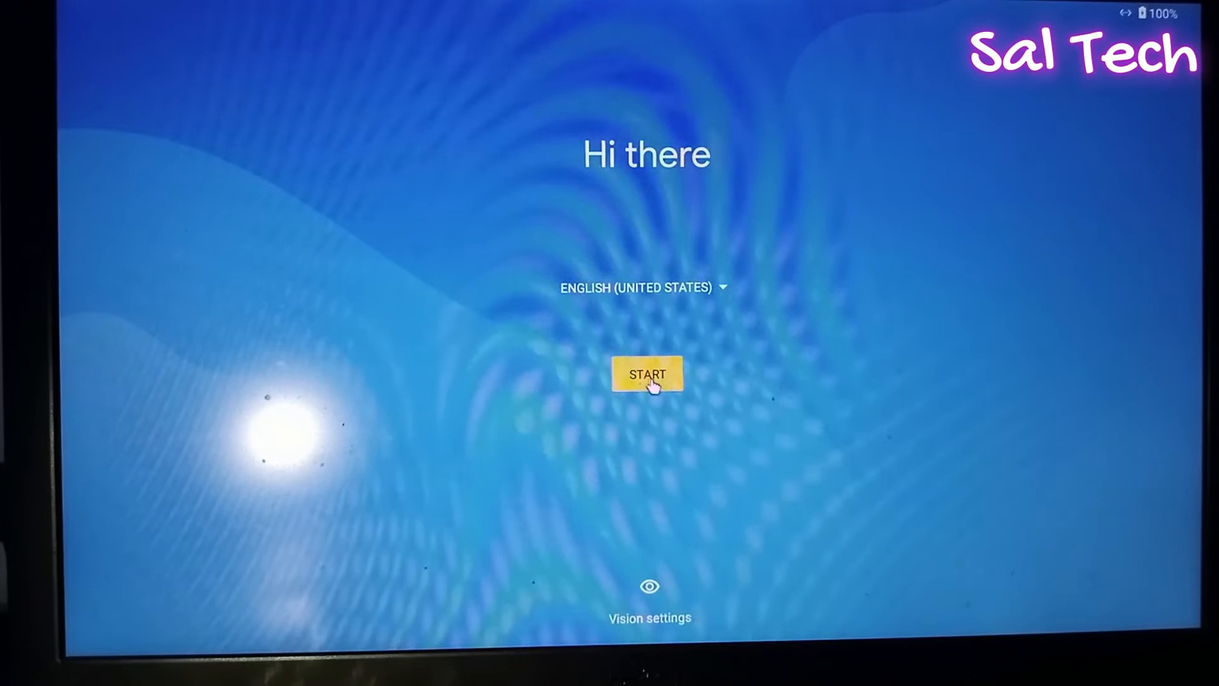
Start device setup and skip Google account sign-in, confirming the skip
click(648, 375)
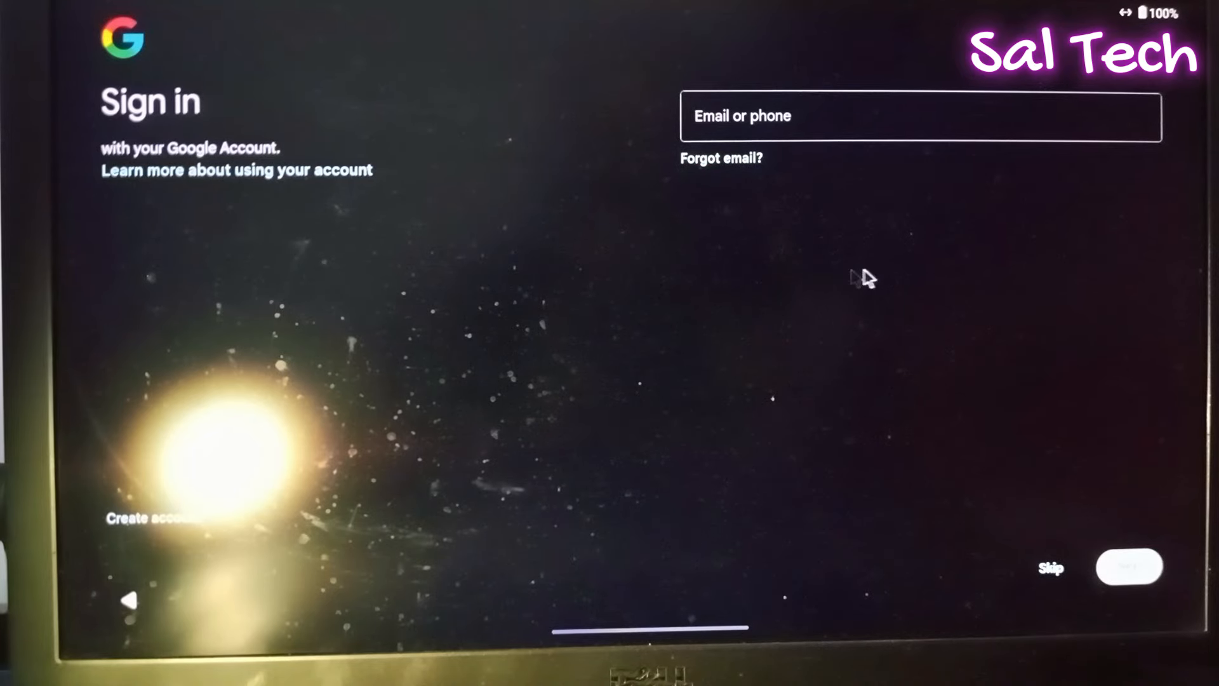
mouse_move(1047, 523)
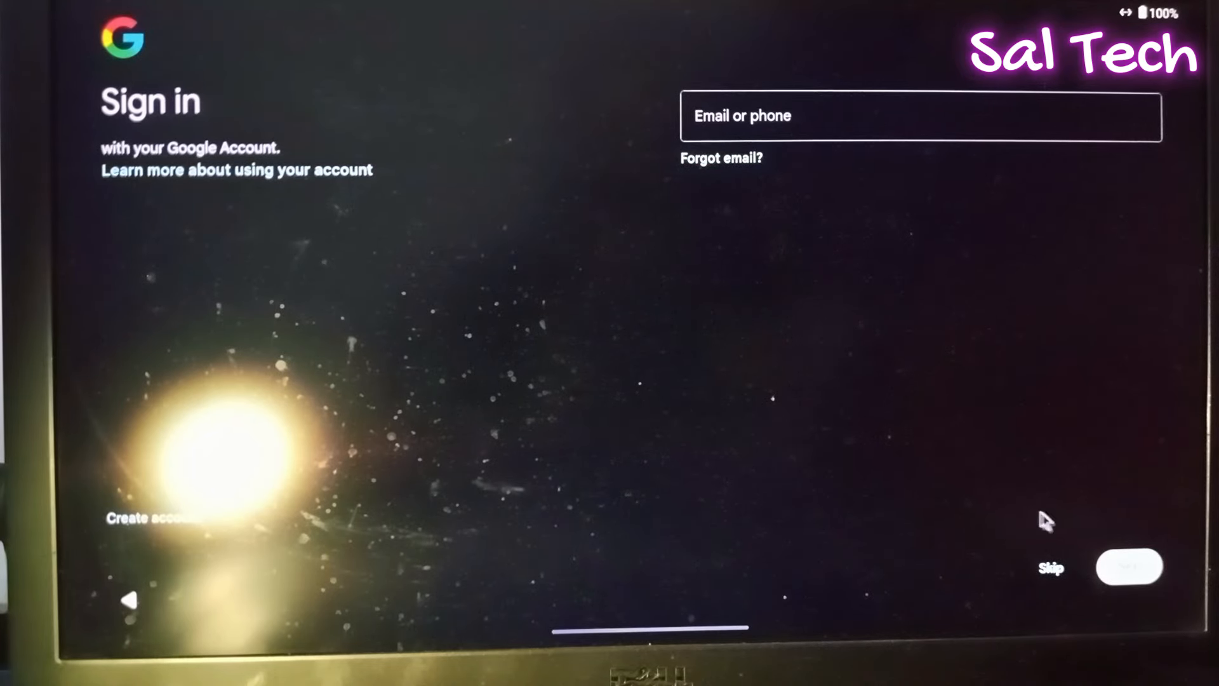
click(1051, 566)
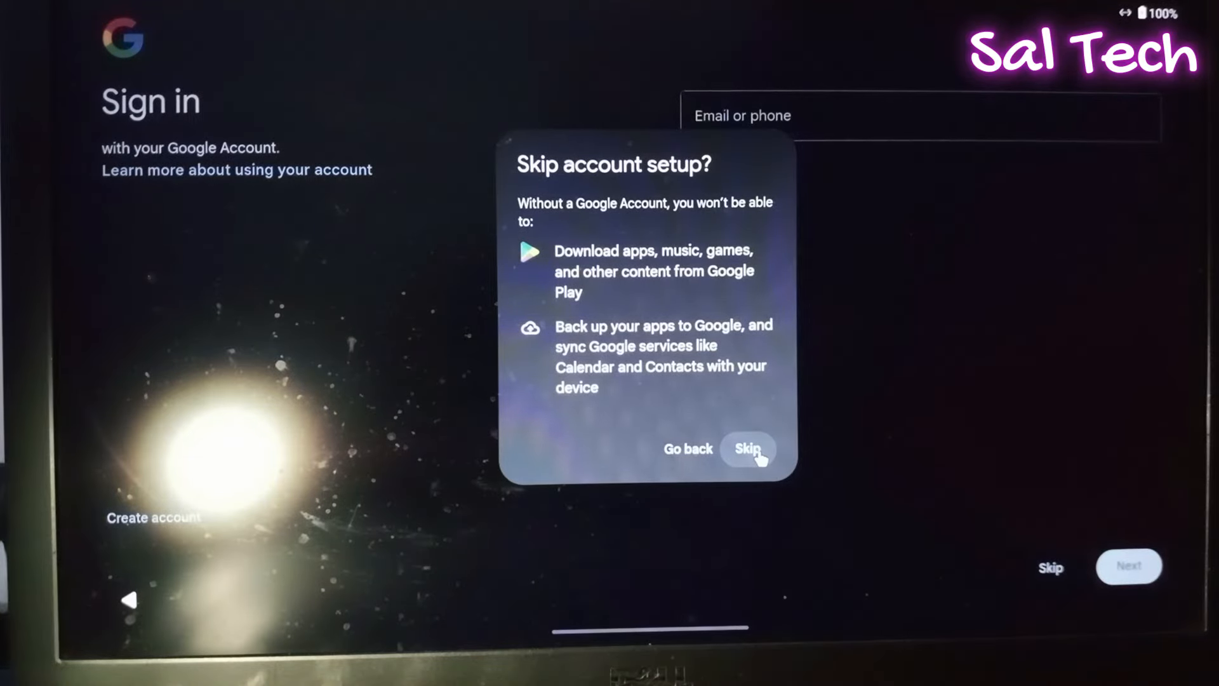
click(749, 449)
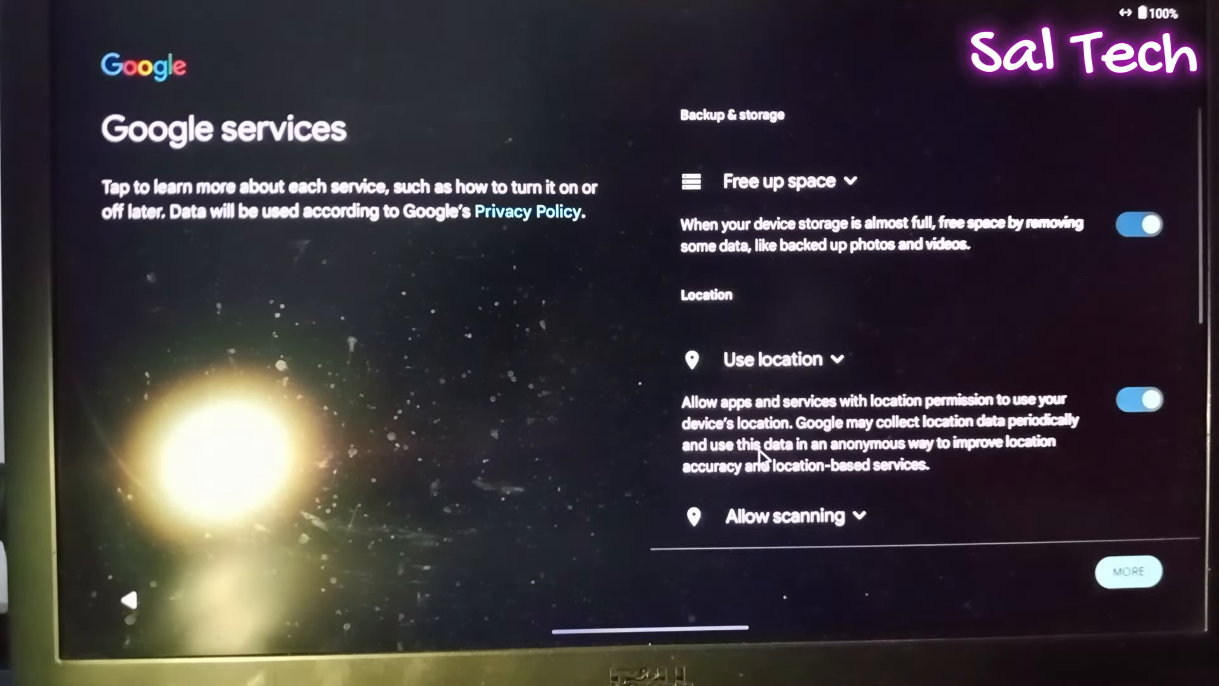
Accept the Google services settings and decline a screen lock with Skip anyway
scroll(down, 3)
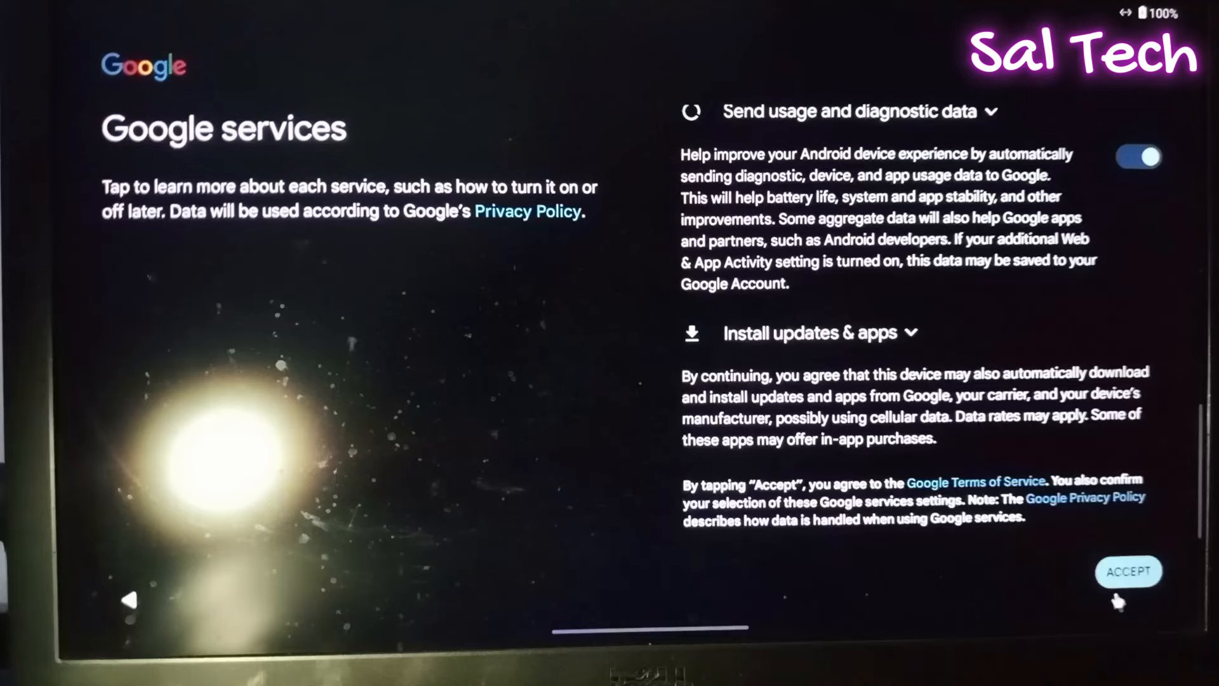
mouse_move(351, 460)
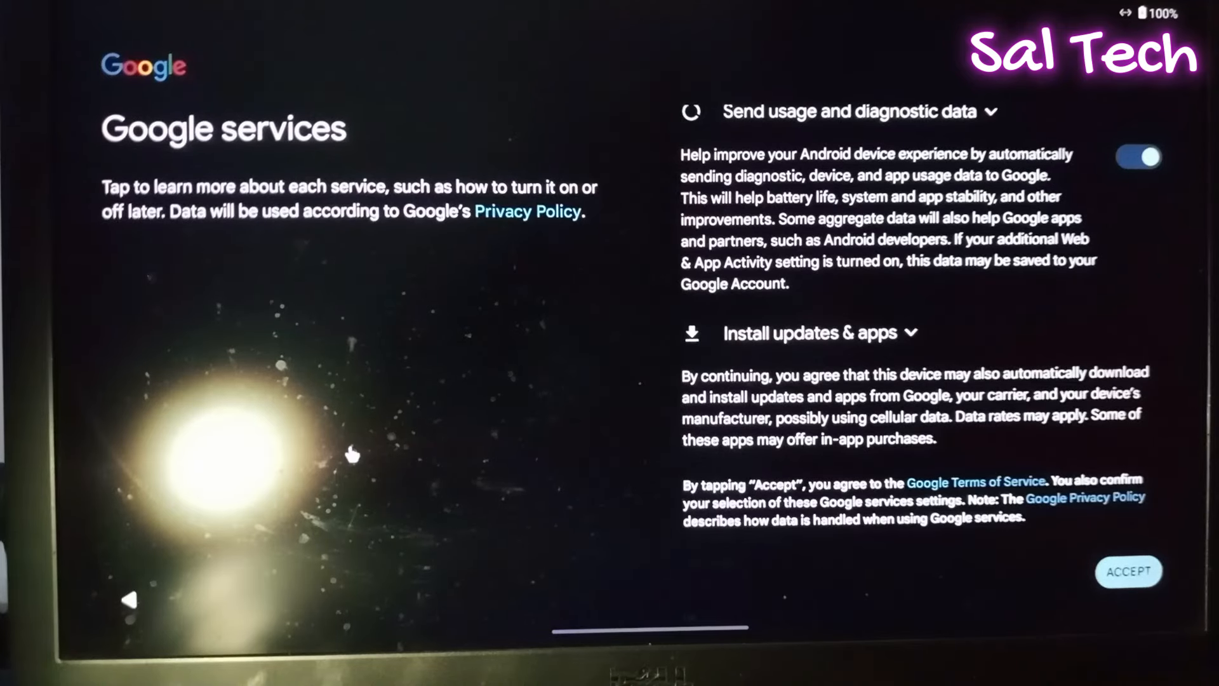
click(1130, 572)
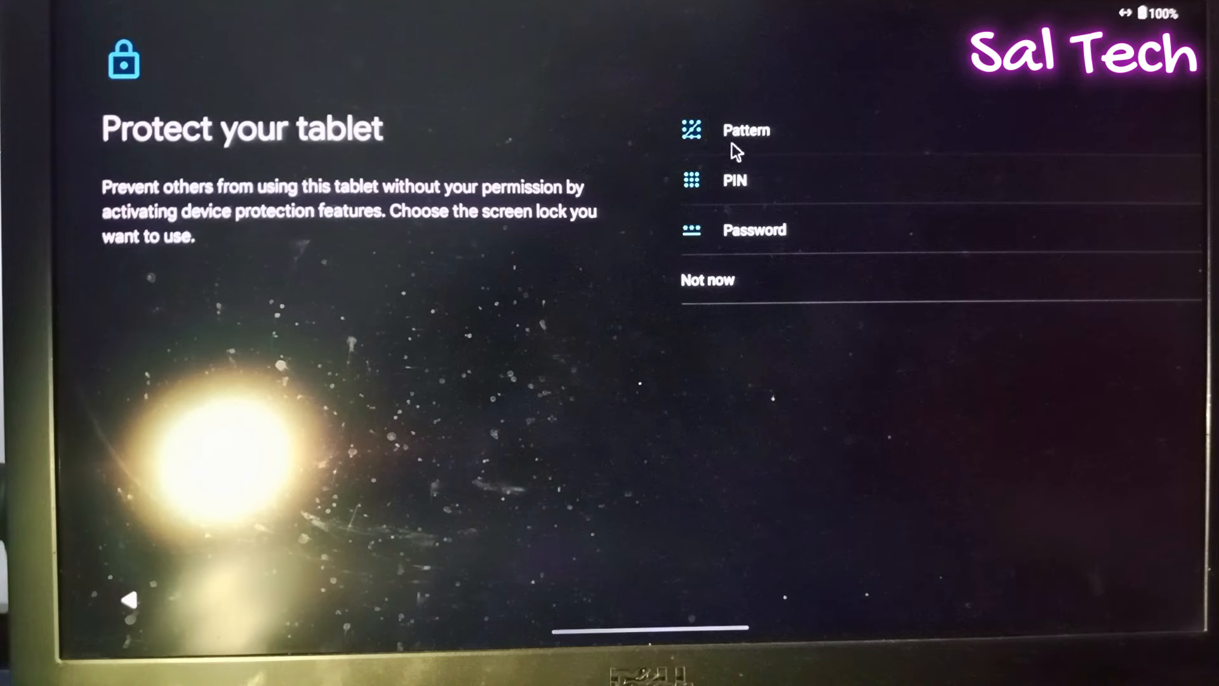
mouse_move(710, 312)
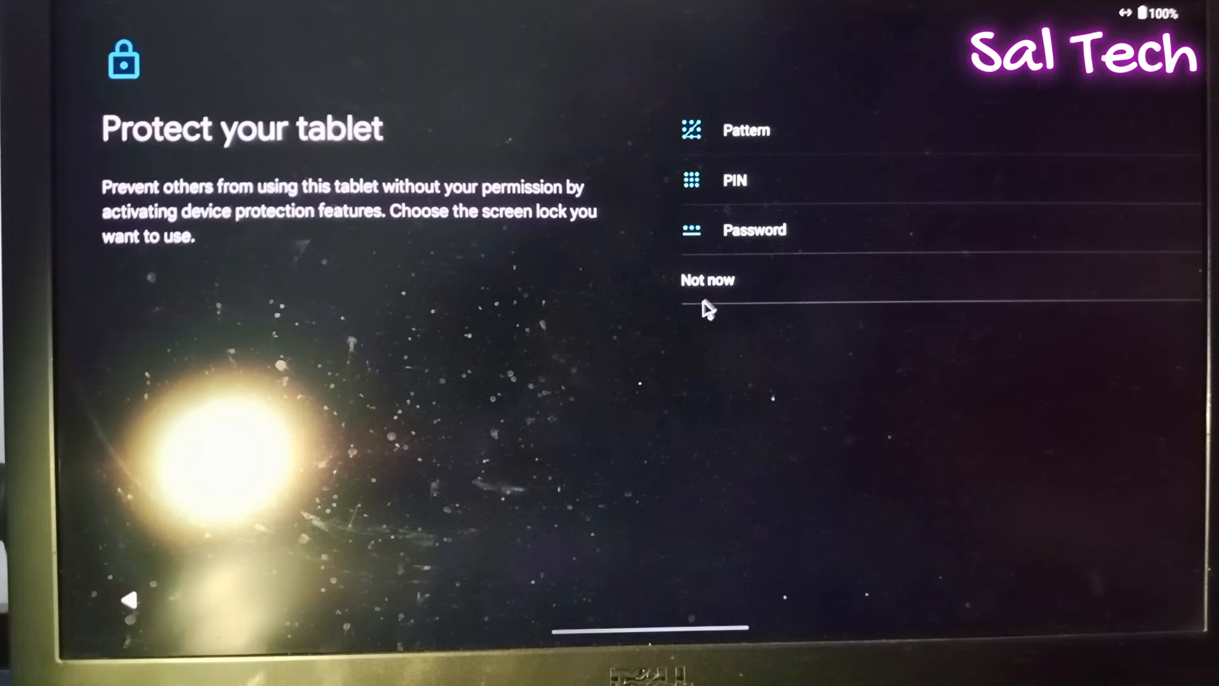
click(706, 280)
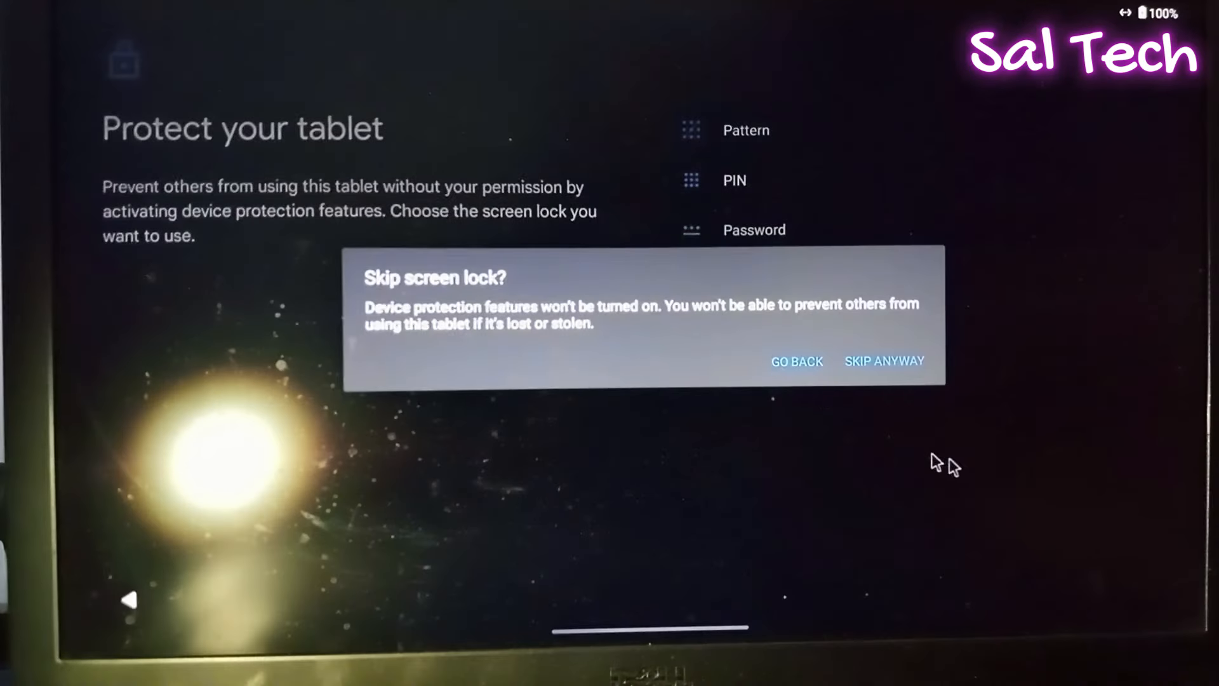
click(884, 361)
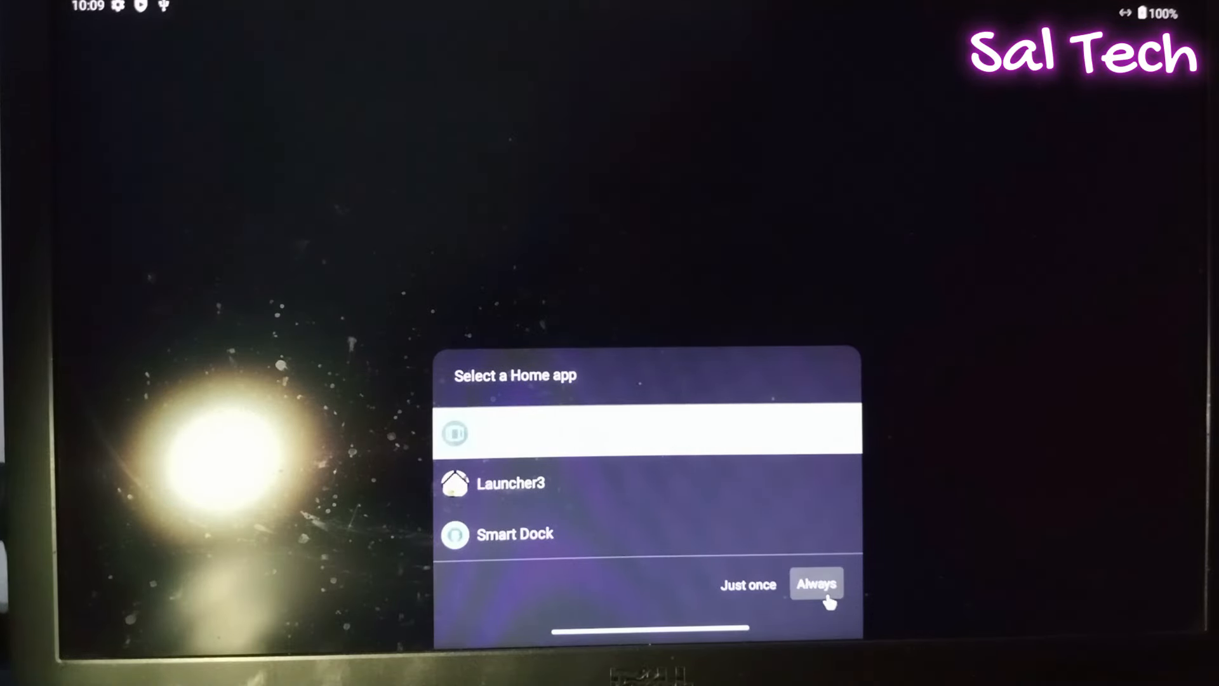
Keep the launcher as home app Always and allow Taskbar to display over other apps
click(818, 584)
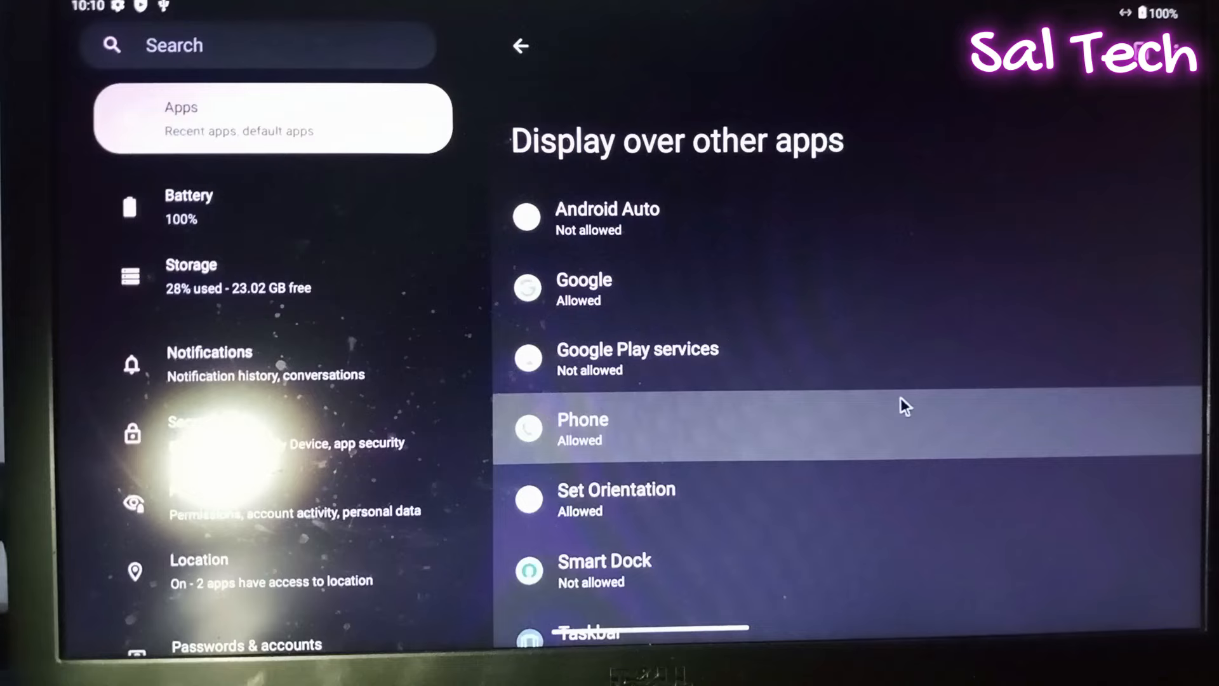
scroll(down, 3)
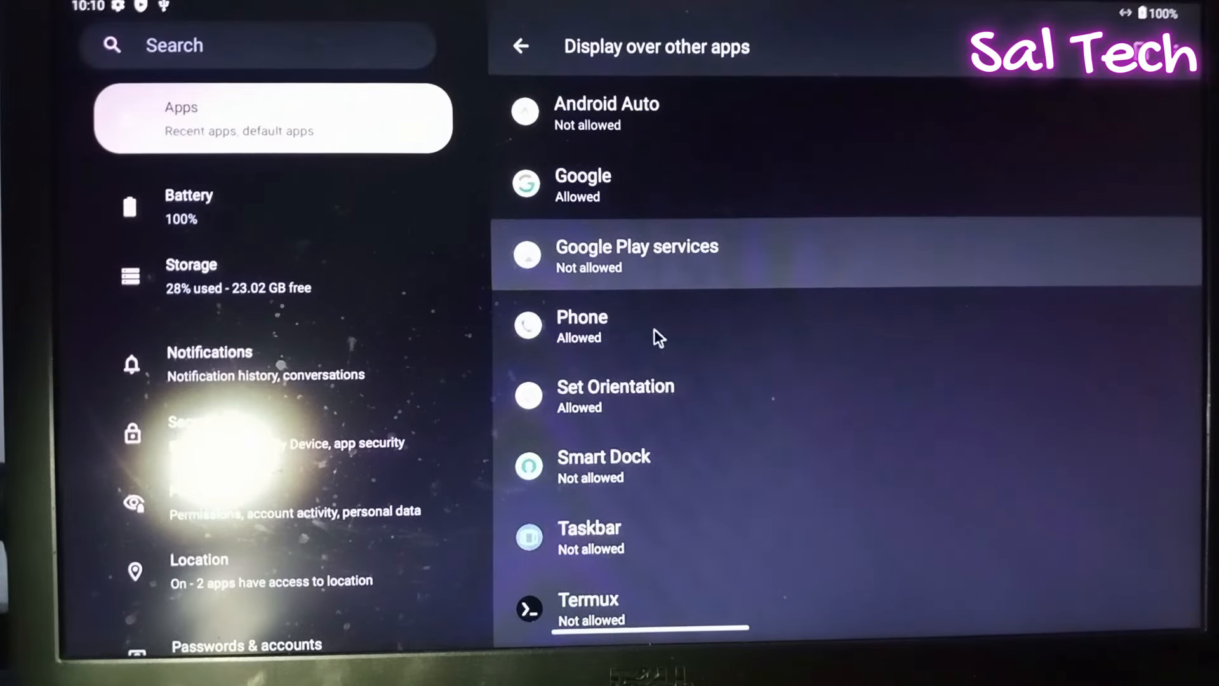
scroll(down, 3)
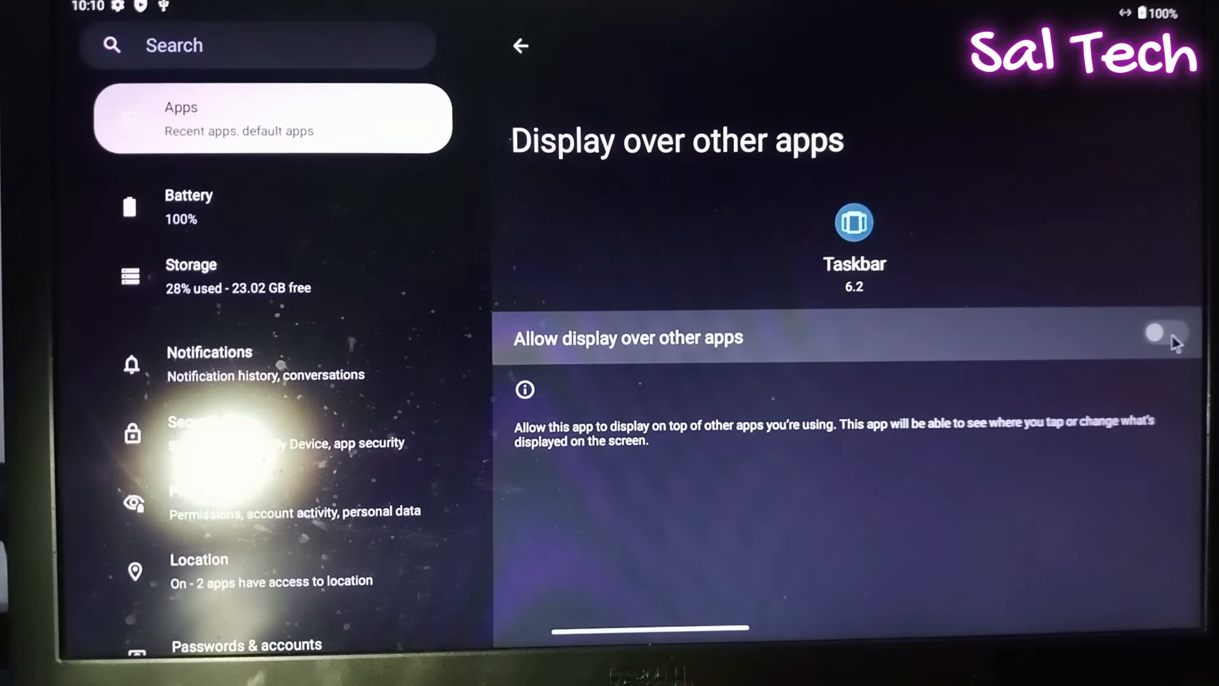
click(1163, 344)
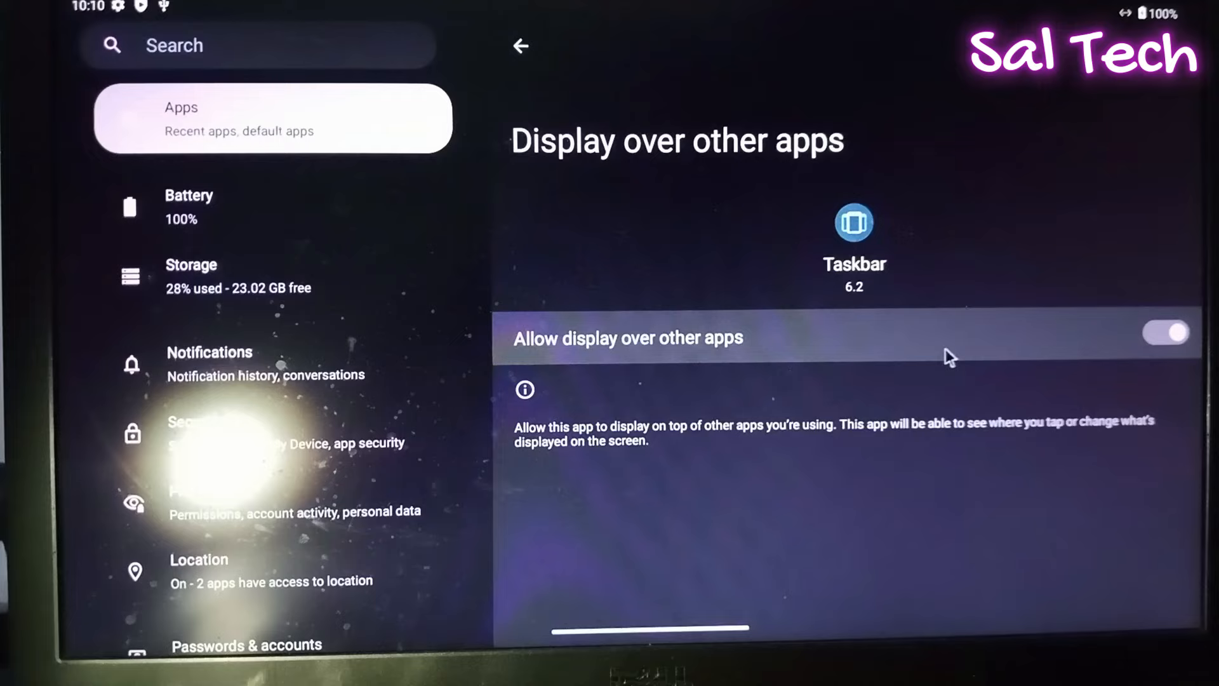
click(520, 46)
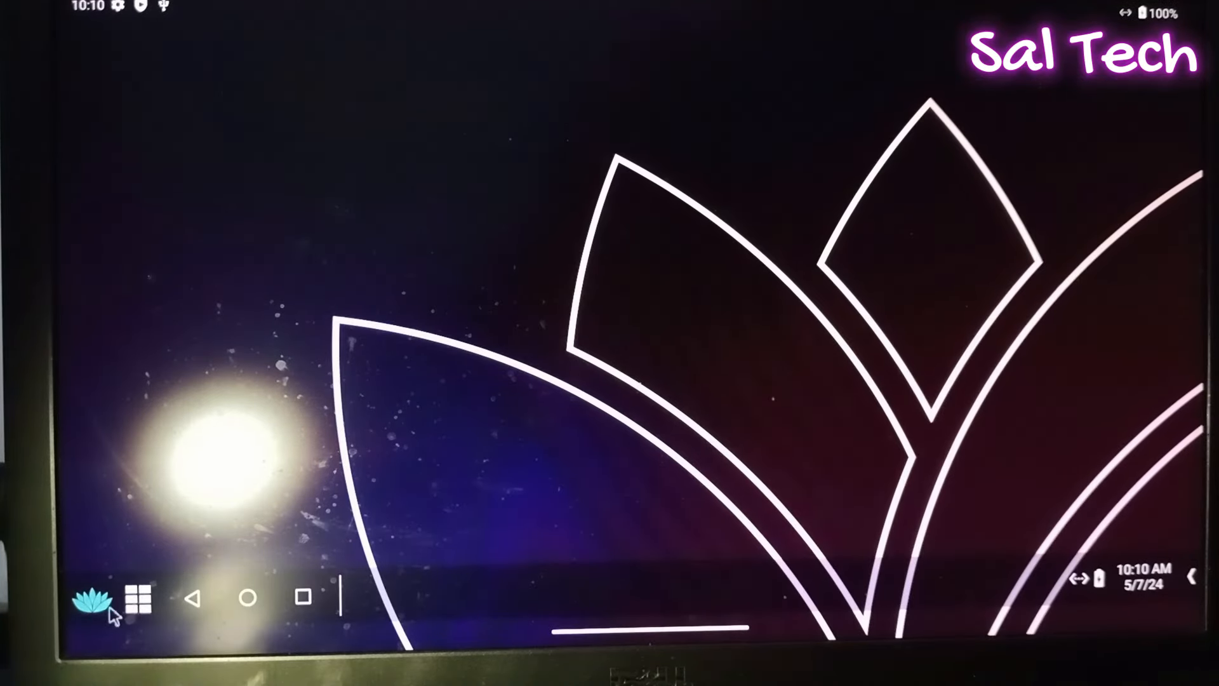
Show the app drawer from the taskbar grid icon, listing Settings, Files and Termux
click(134, 603)
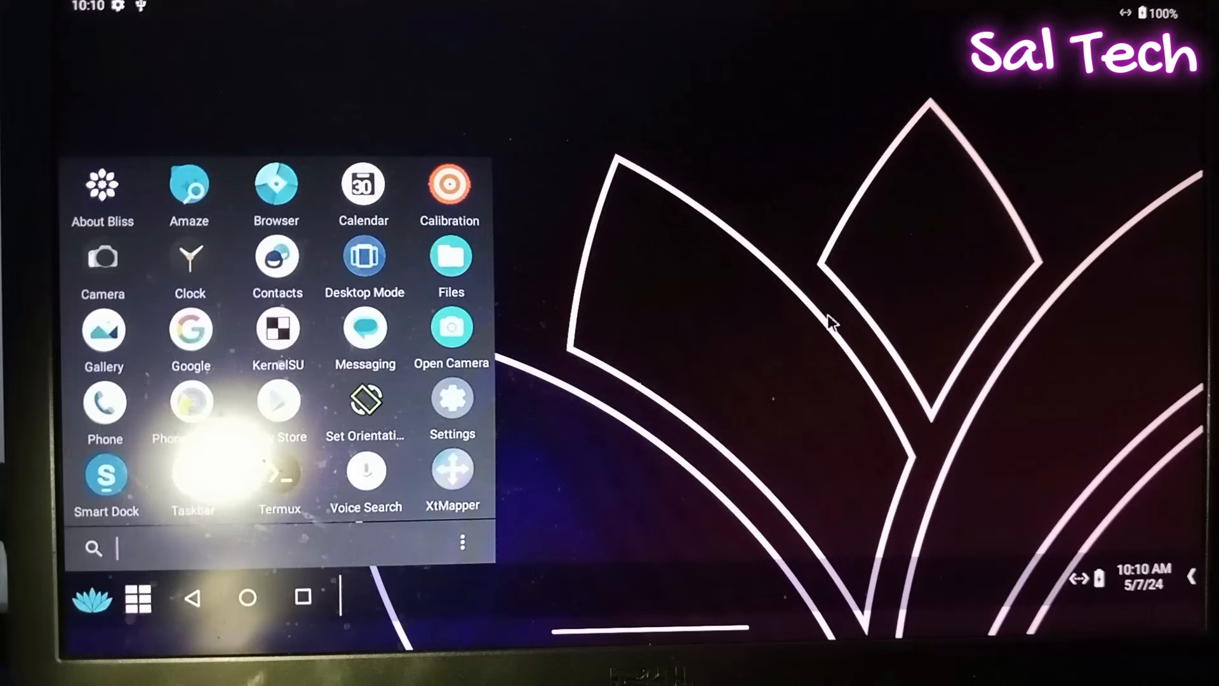
mouse_move(908, 338)
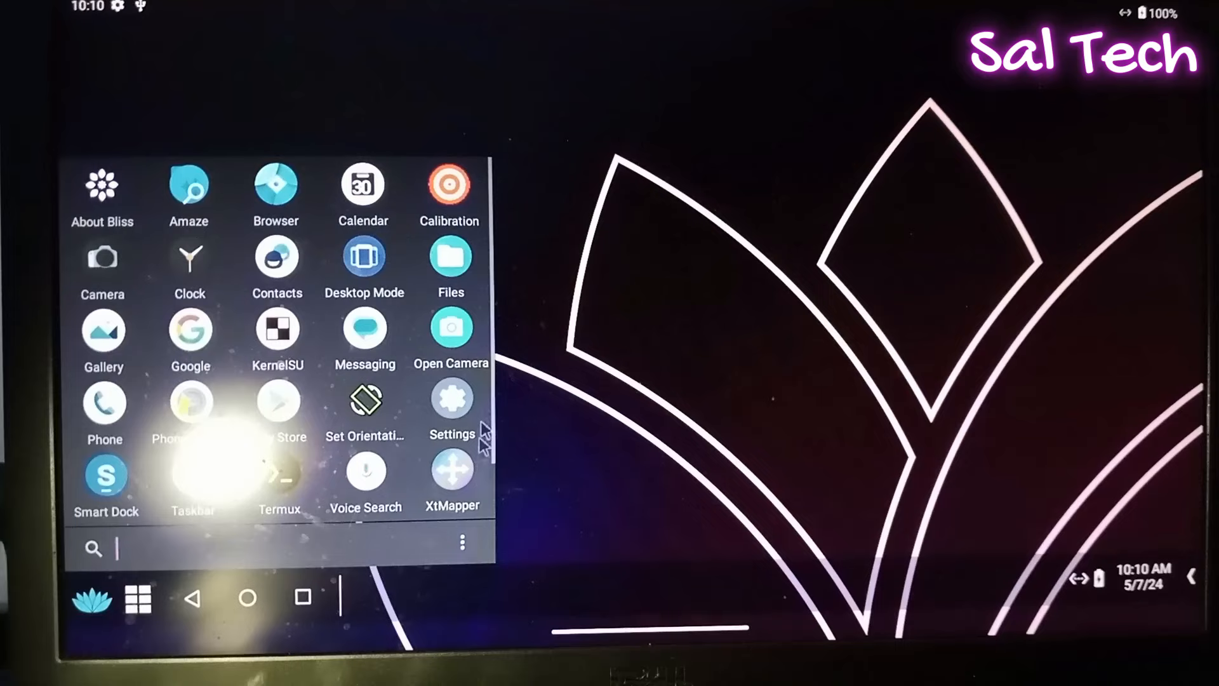
mouse_move(787, 208)
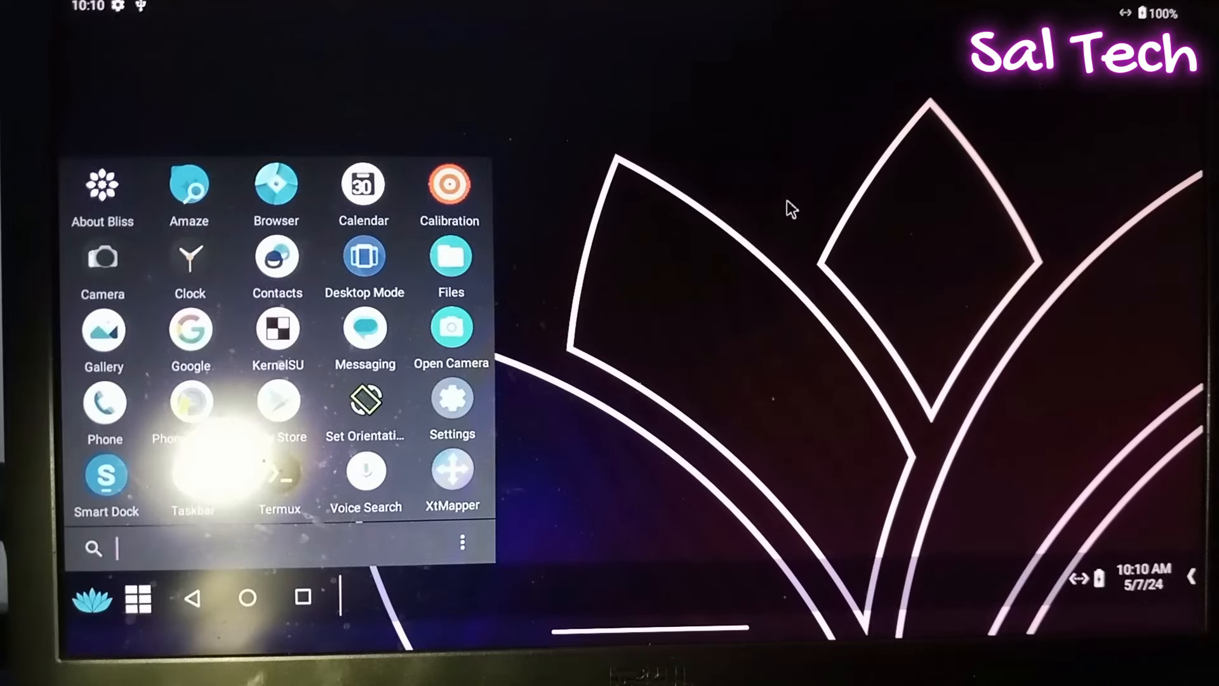